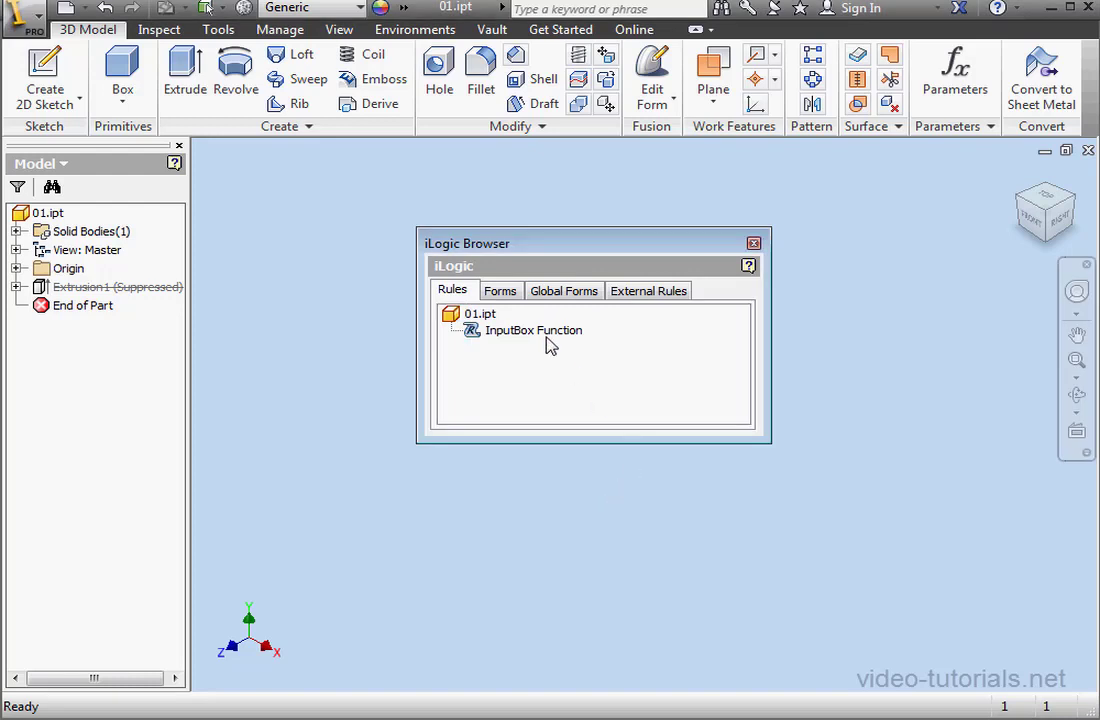
# Step: Open the InputBox Function rule for editing and make room above the MessageBox.Show line
pyautogui.doubleClick(532, 330)
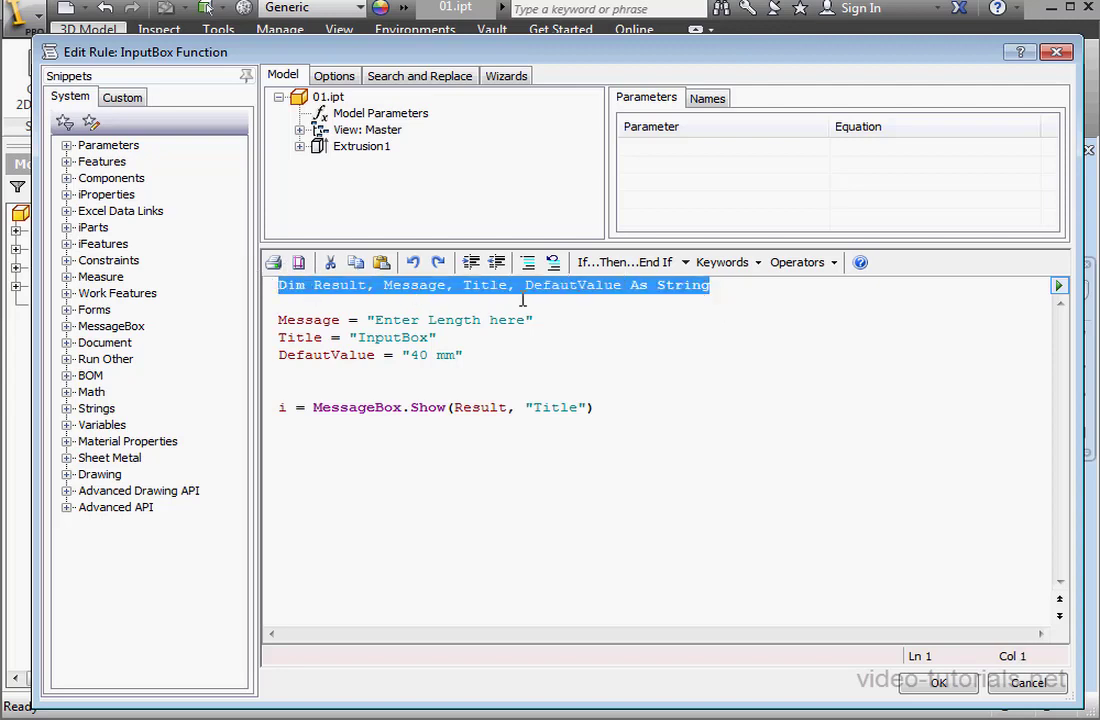
pyautogui.click(588, 320)
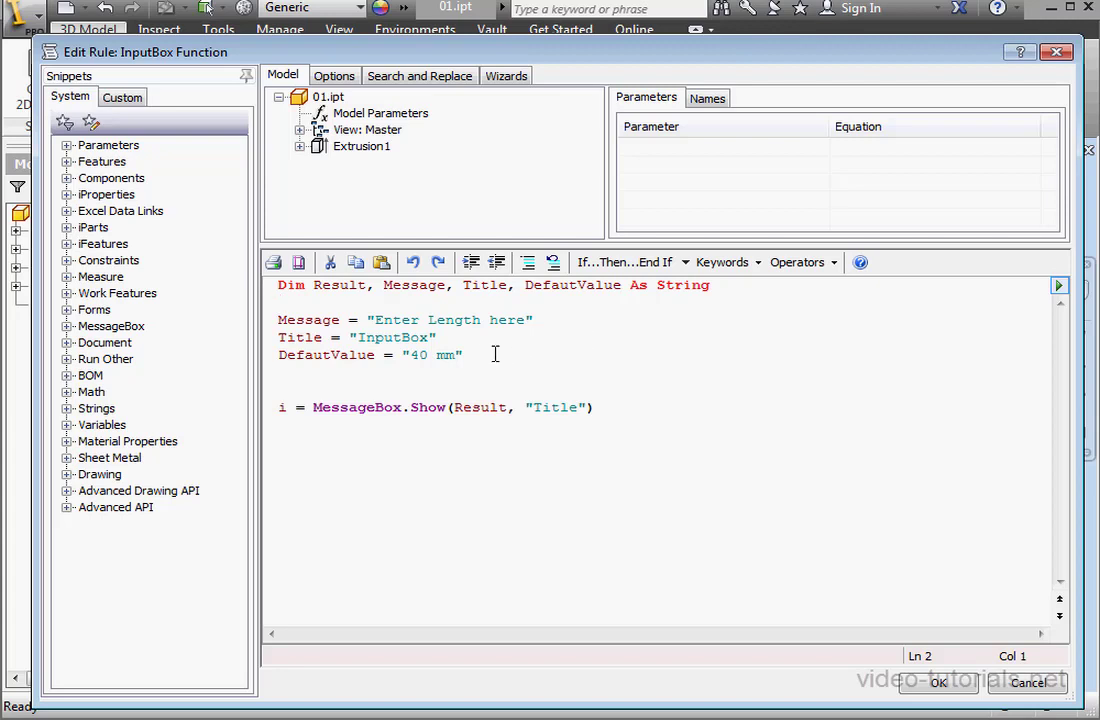
pyautogui.moveTo(280, 320); pyautogui.dragTo(464, 356)
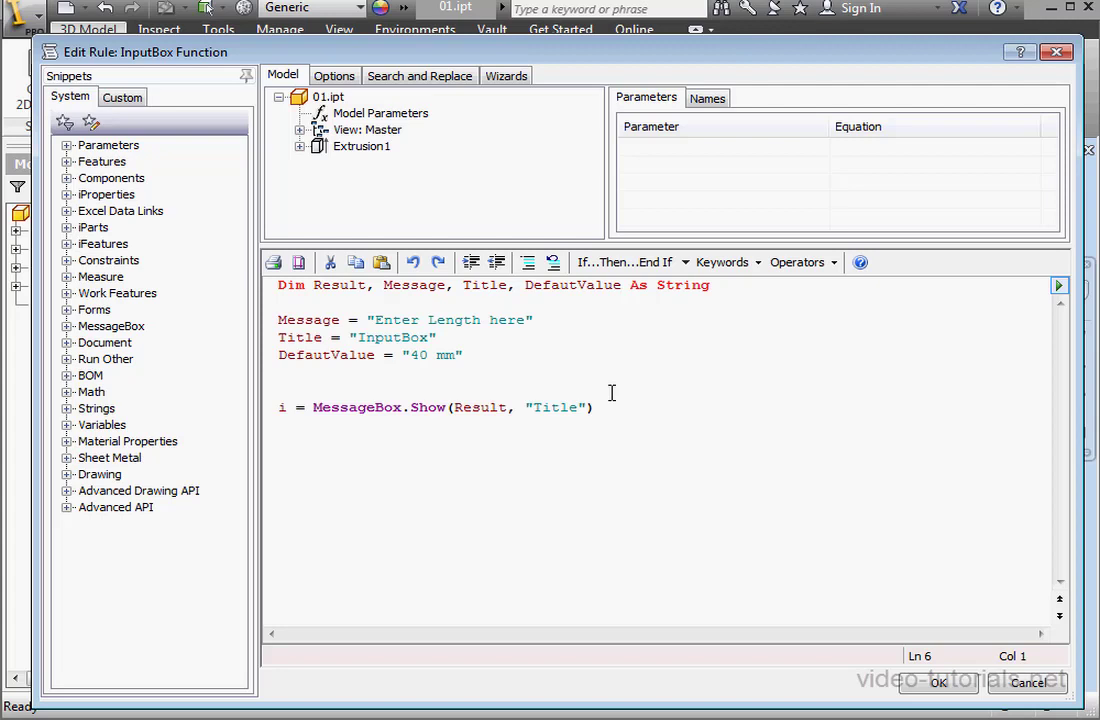
pyautogui.click(284, 372)
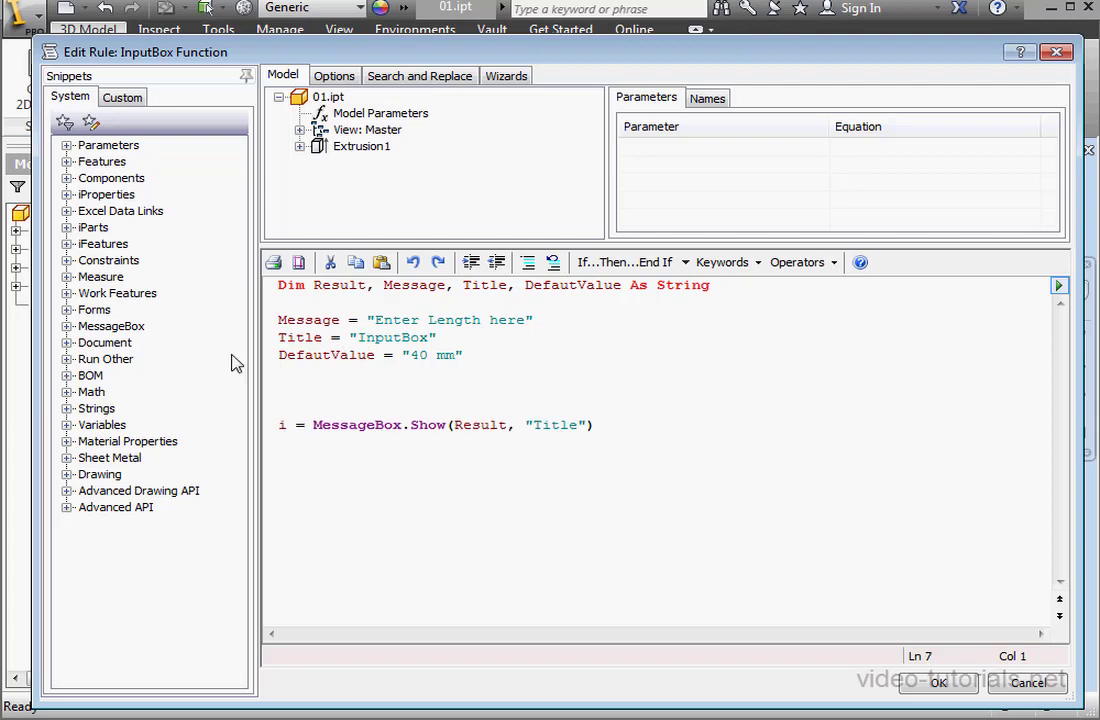
# Step: Insert an InputBox snippet line and rename its myparam to Result
pyautogui.click(66, 326)
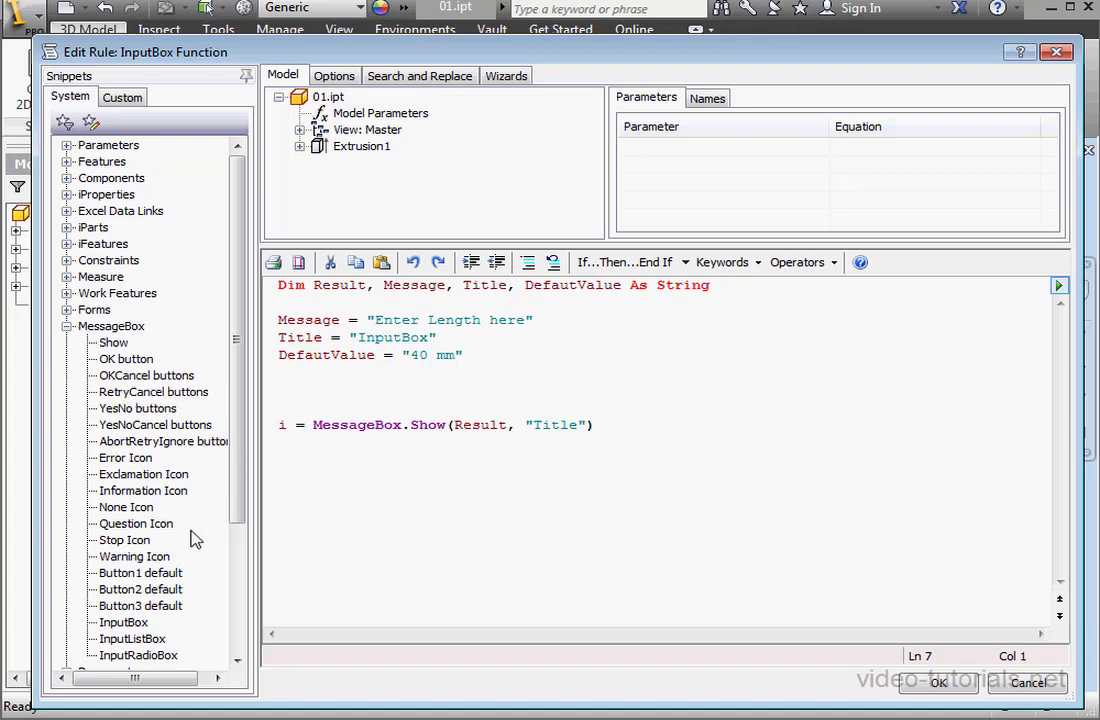
pyautogui.doubleClick(124, 622)
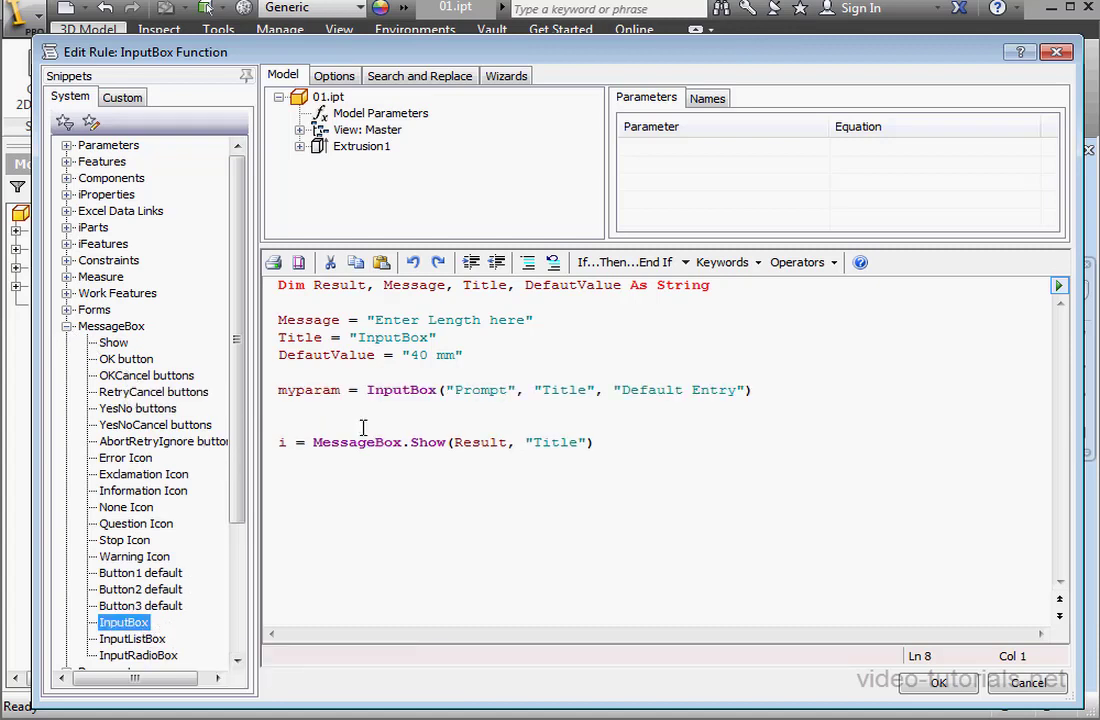
pyautogui.moveTo(364, 356)
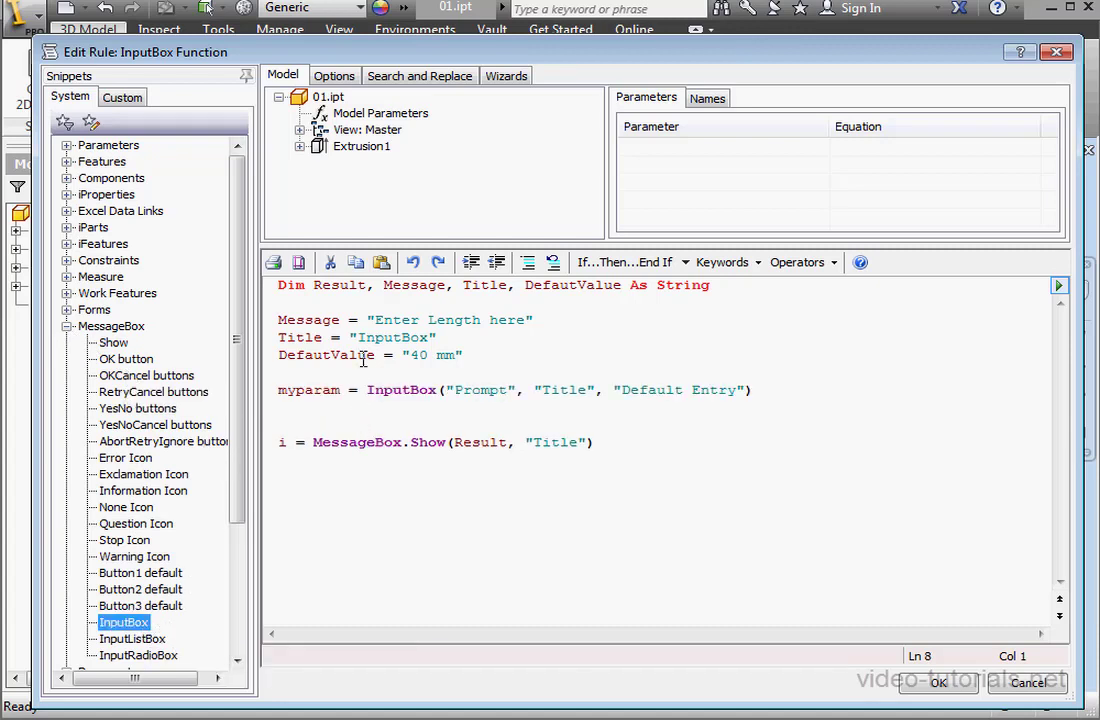
pyautogui.doubleClick(352, 284)
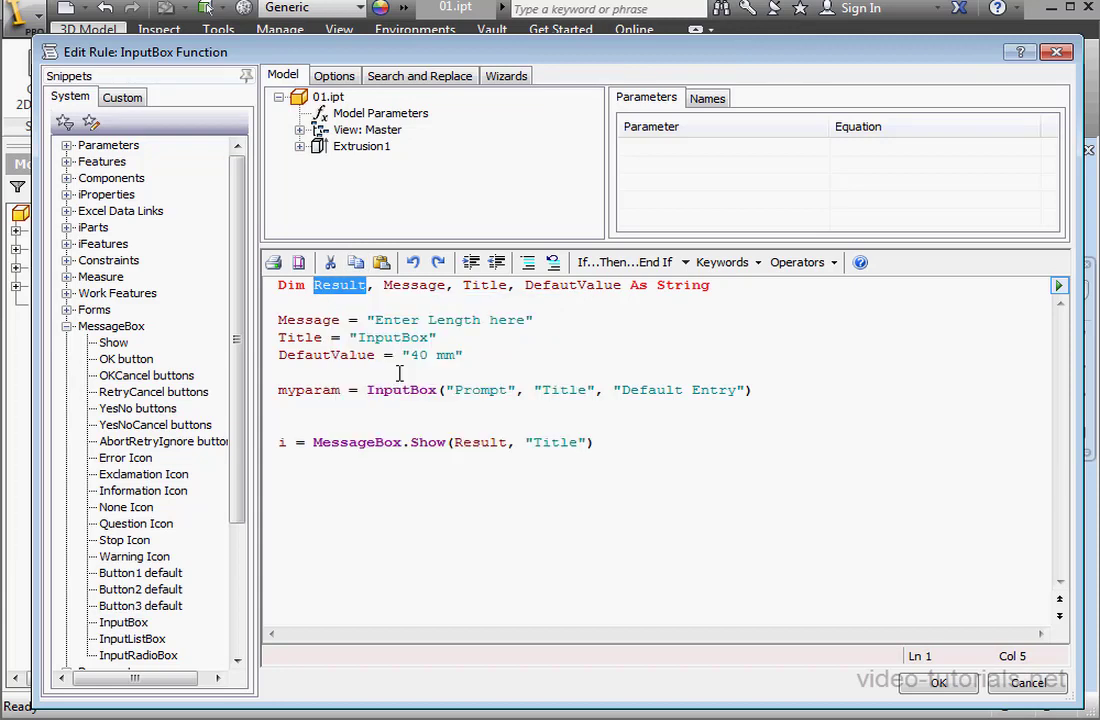
pyautogui.doubleClick(308, 388)
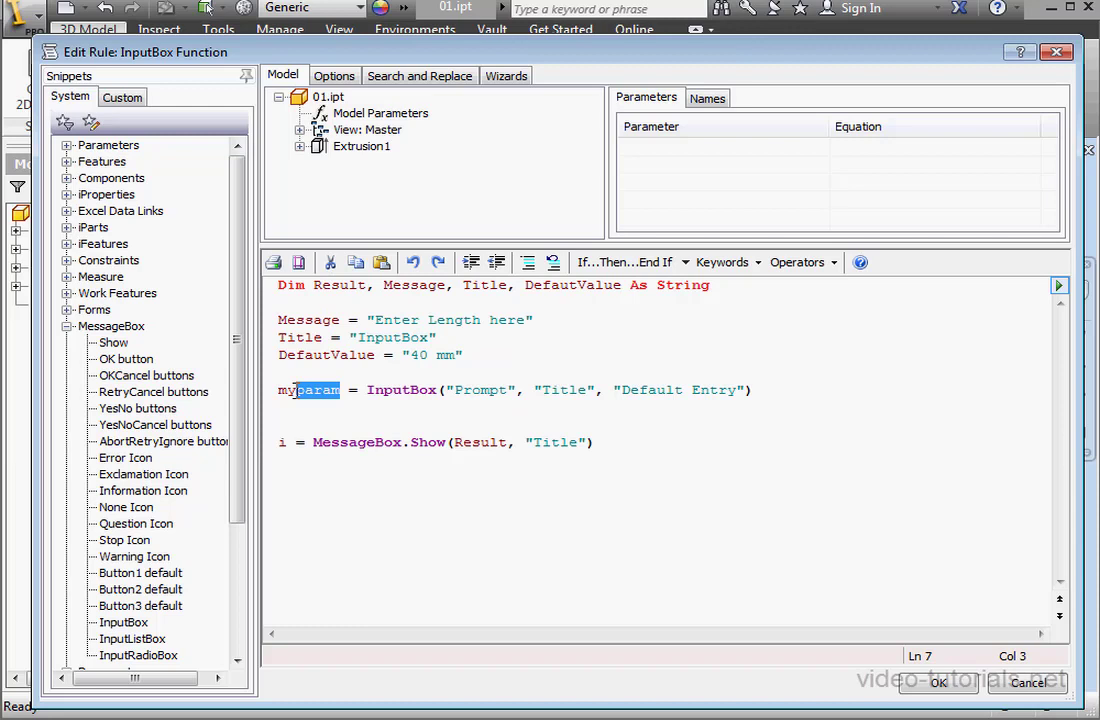
pyautogui.rightClick(308, 390)
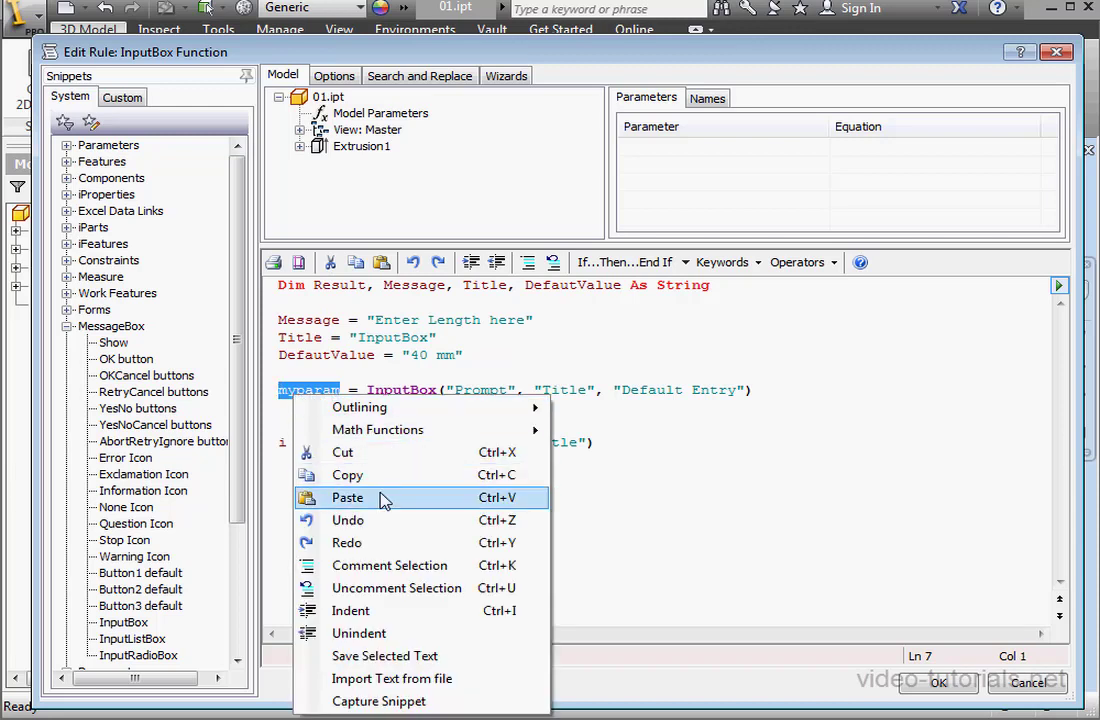
pyautogui.click(348, 496)
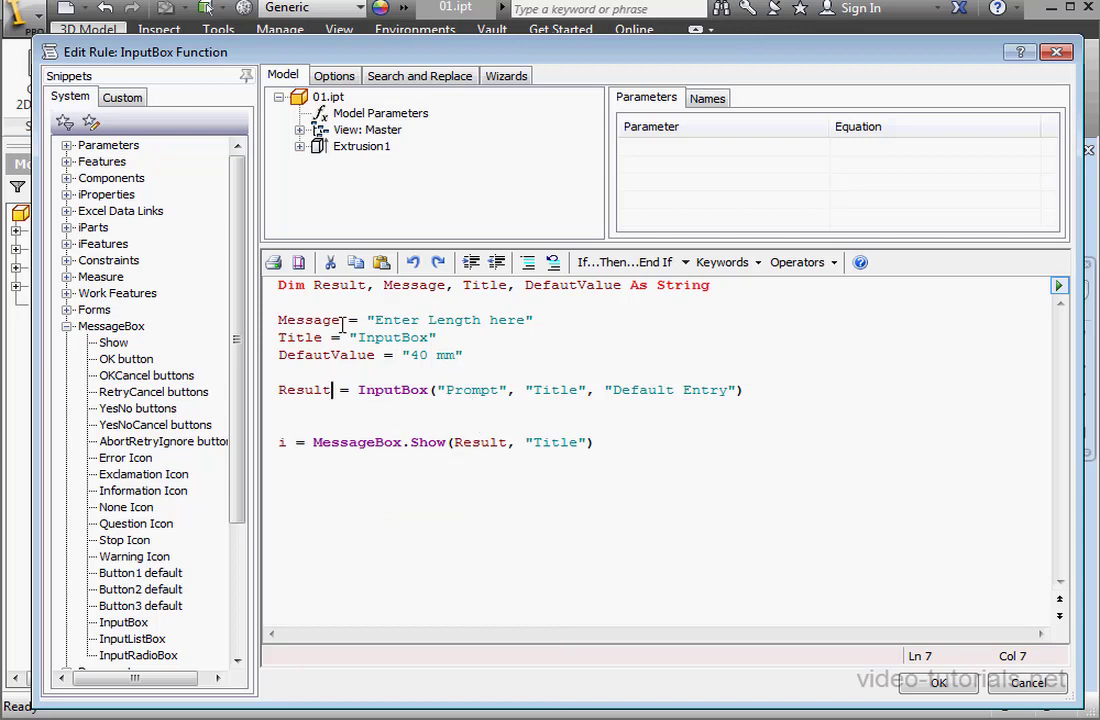
# Step: Replace the Prompt and Title placeholders with the Message and Title variables
pyautogui.rightClick(308, 320)
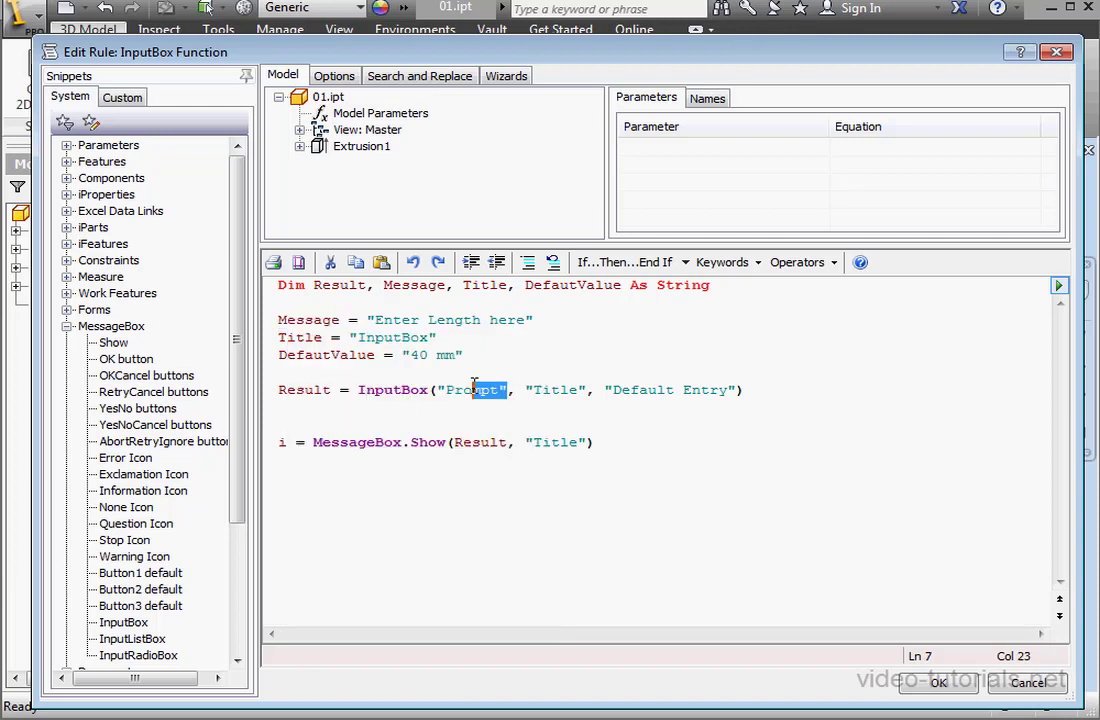
pyautogui.rightClick(476, 388)
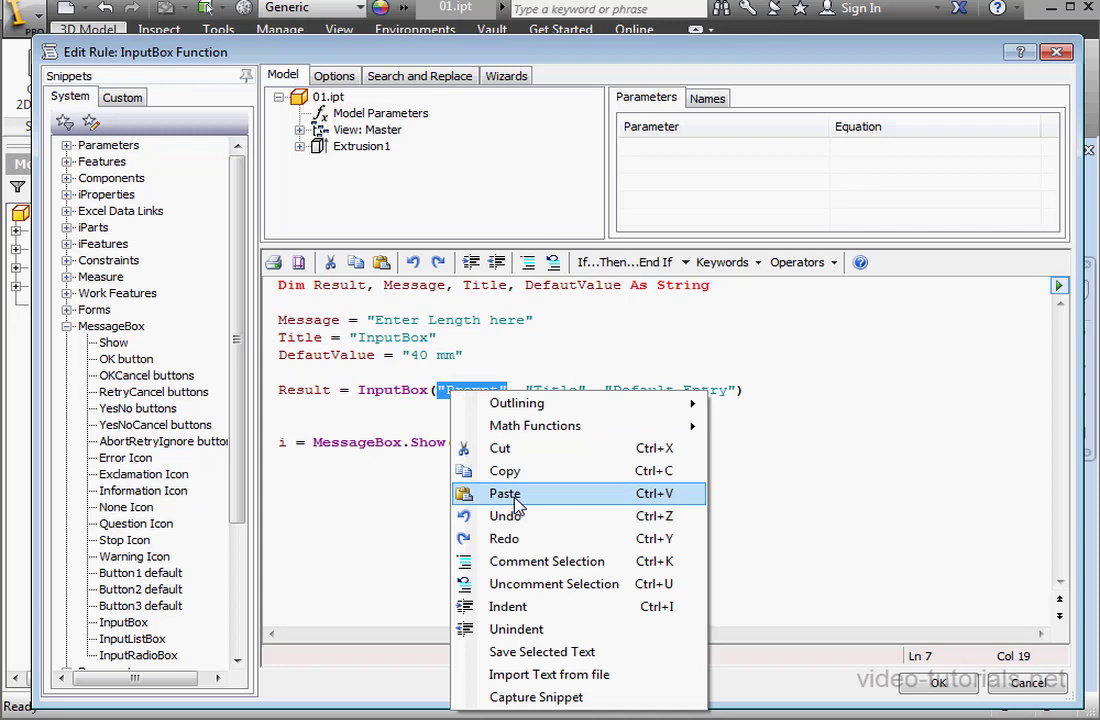
pyautogui.click(504, 492)
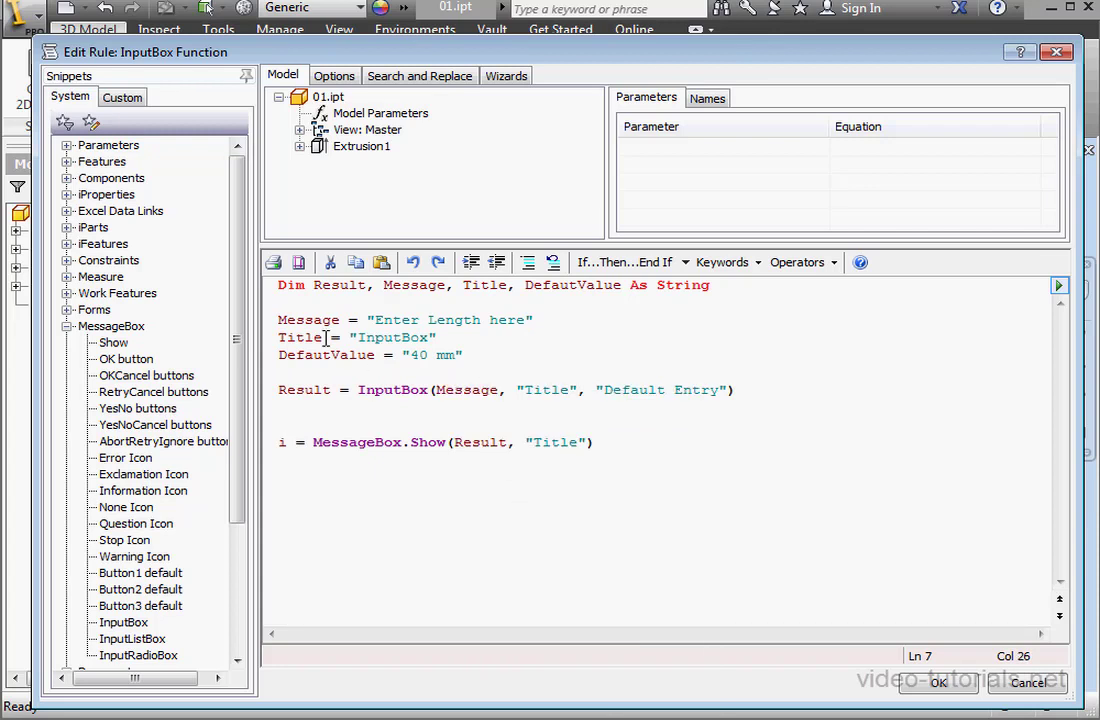
pyautogui.rightClick(300, 336)
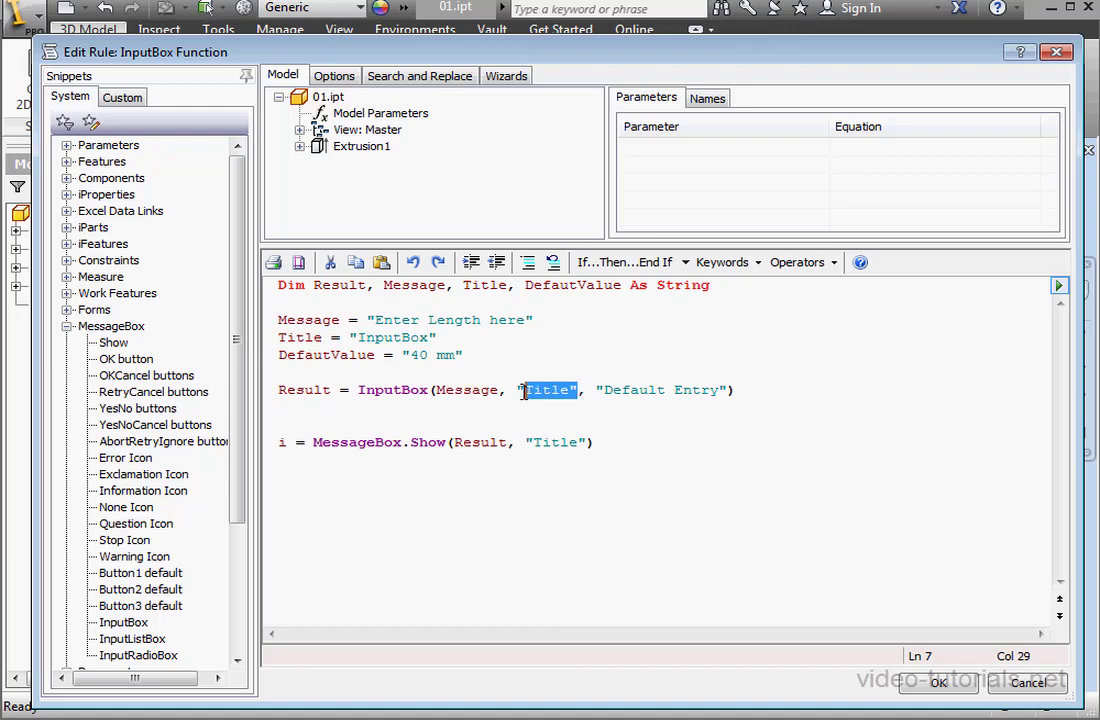
pyautogui.write('Title')
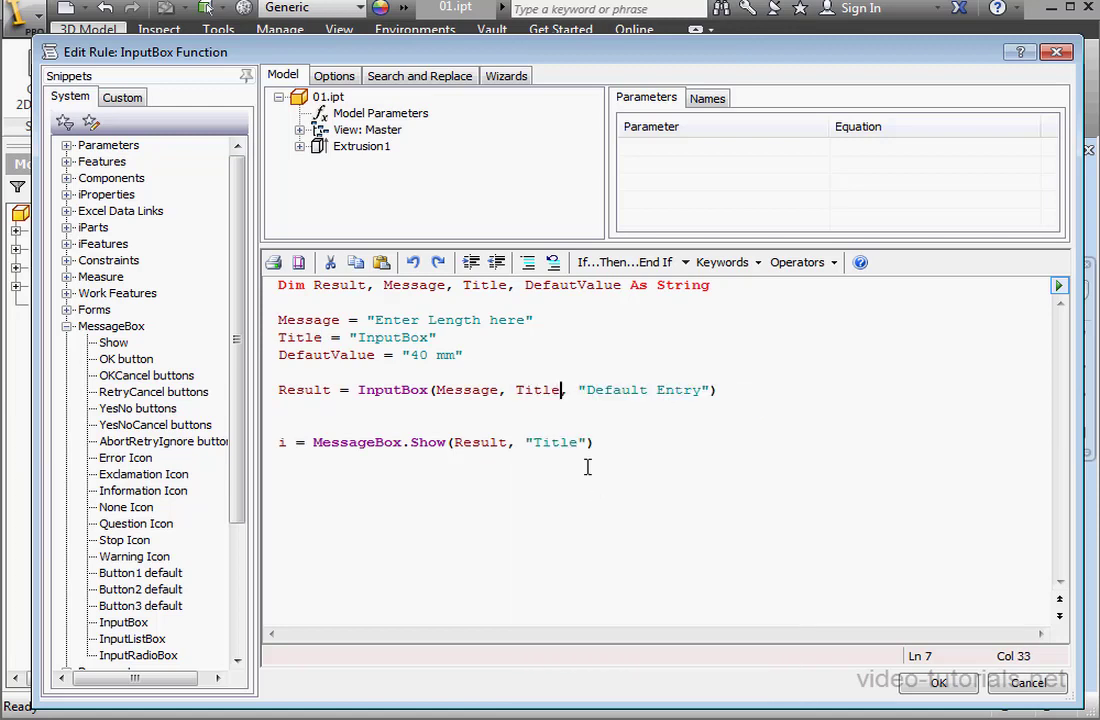
# Step: Replace the Default Entry placeholder with DefaultValue and pass Result to MessageBox.Show
pyautogui.doubleClick(336, 356)
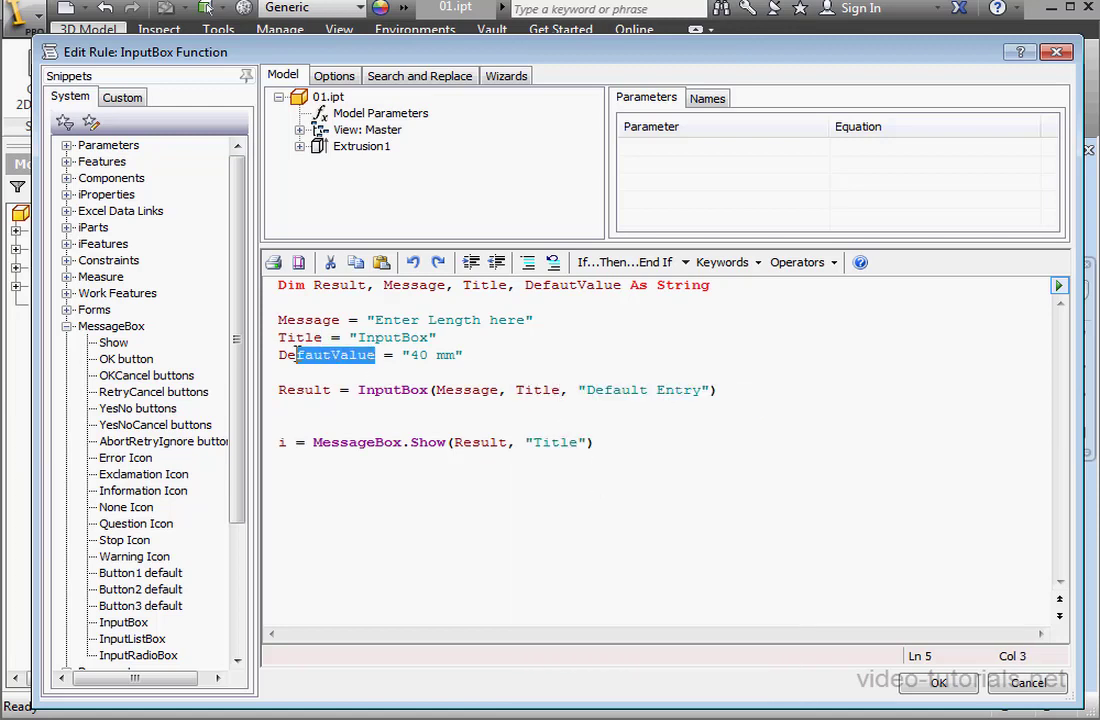
pyautogui.doubleClick(326, 356)
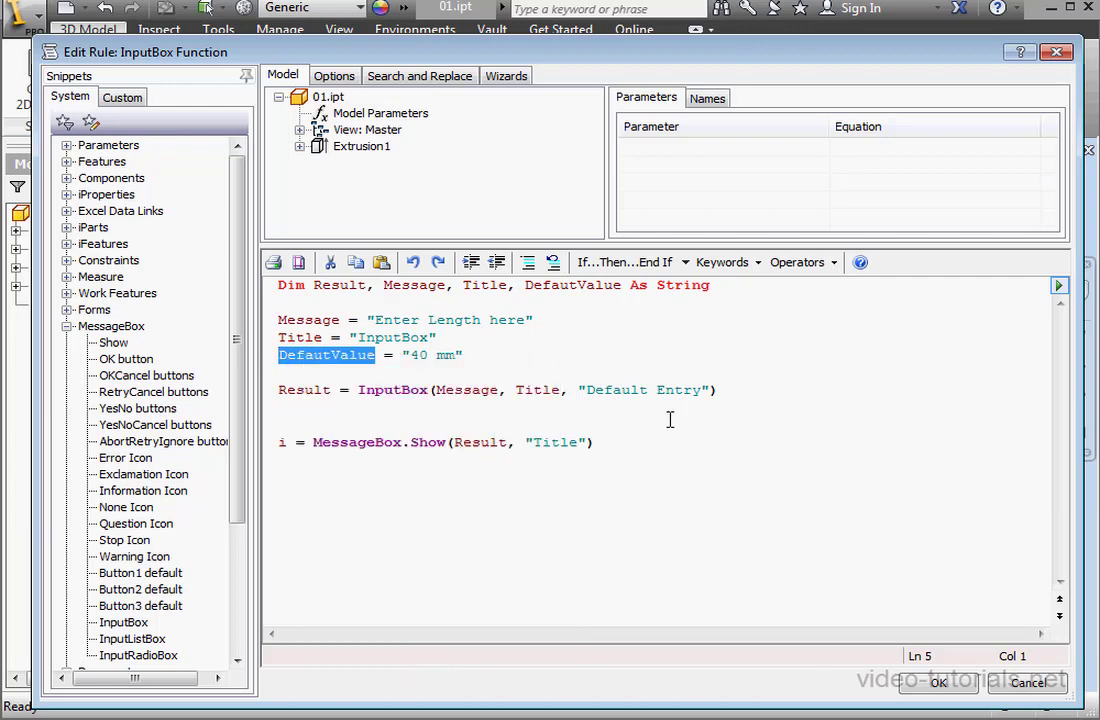
pyautogui.doubleClick(644, 390)
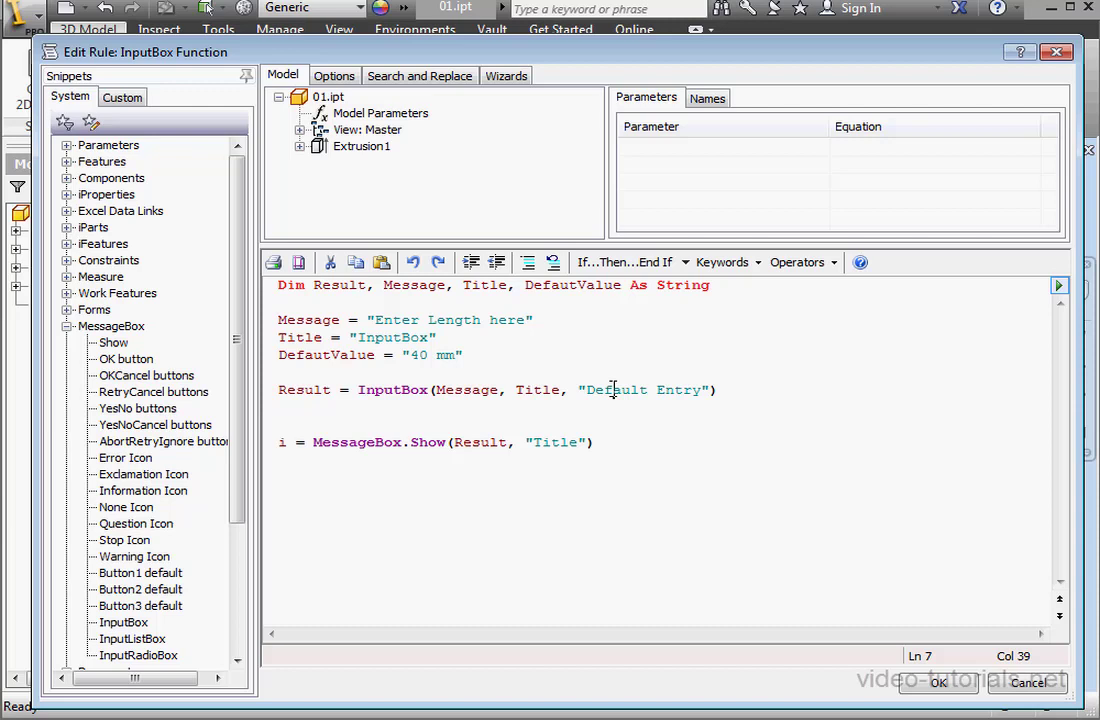
pyautogui.doubleClick(612, 388)
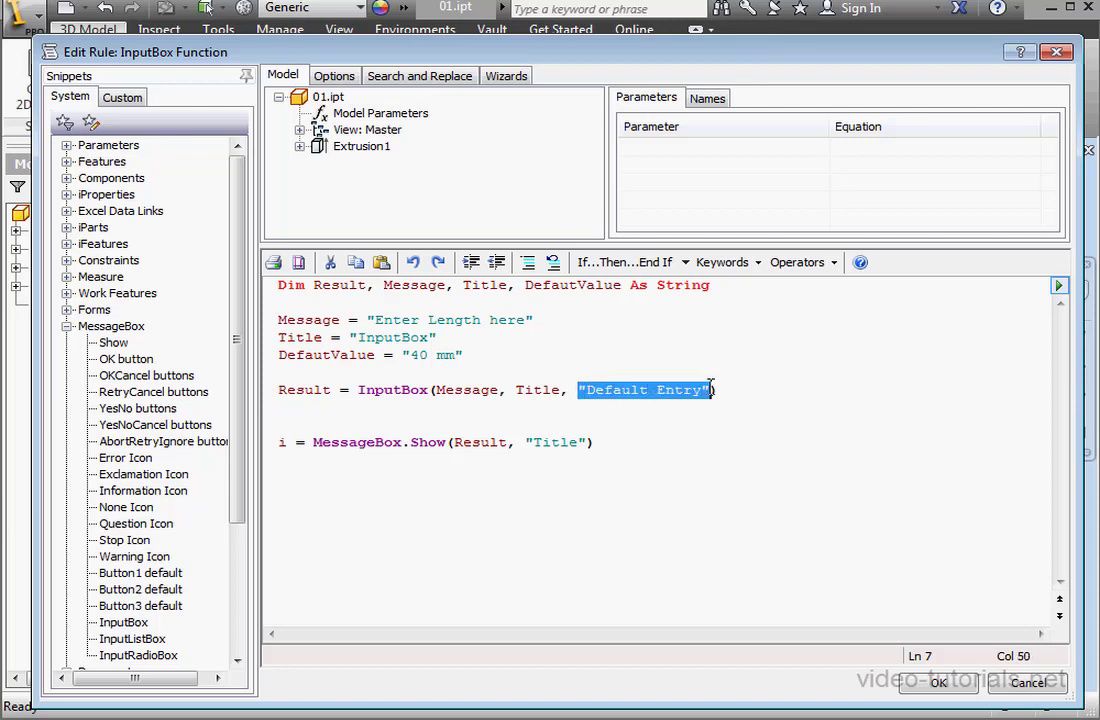
pyautogui.write('DefaultValue')
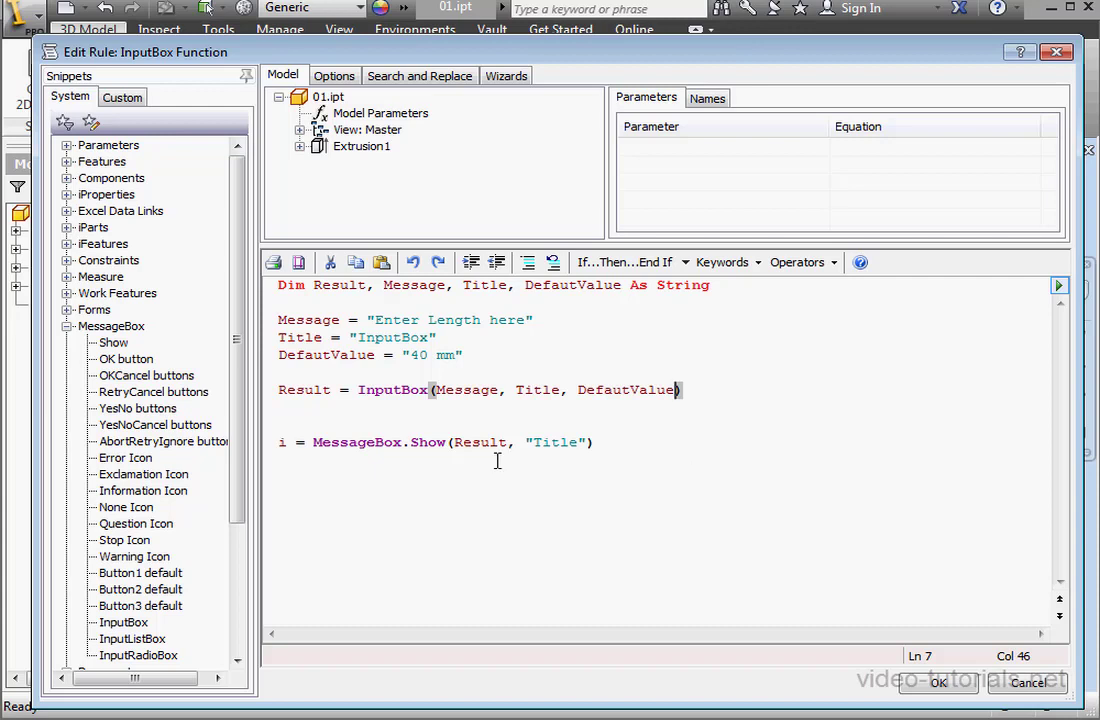
pyautogui.doubleClick(304, 388)
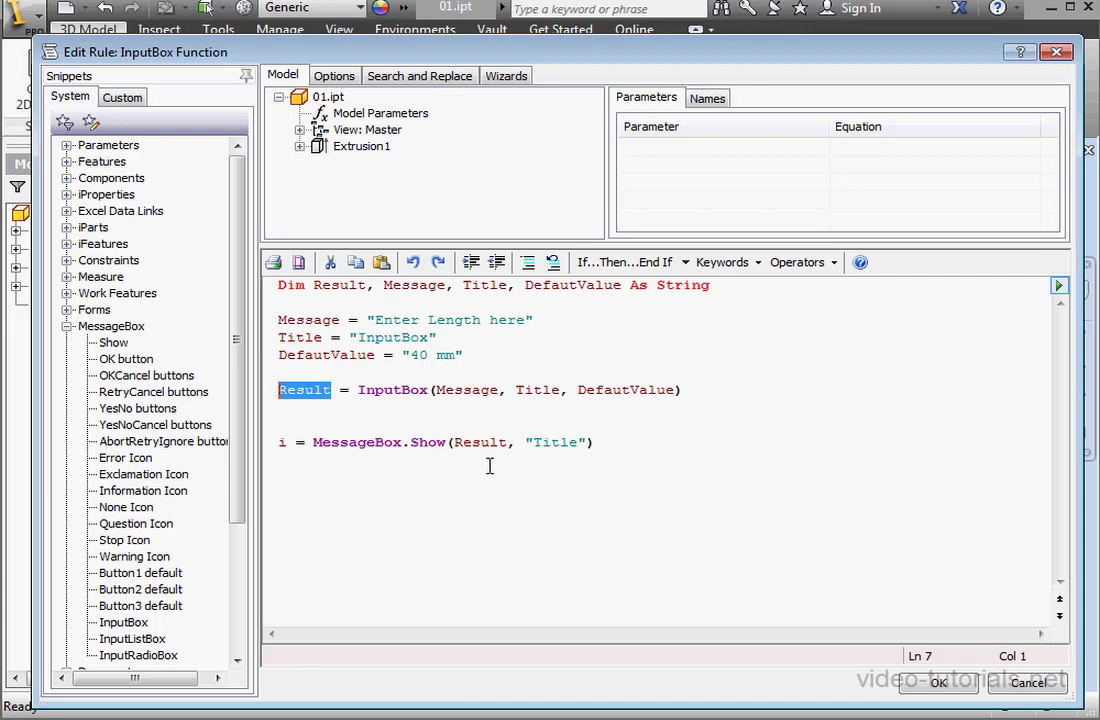
pyautogui.doubleClick(480, 442)
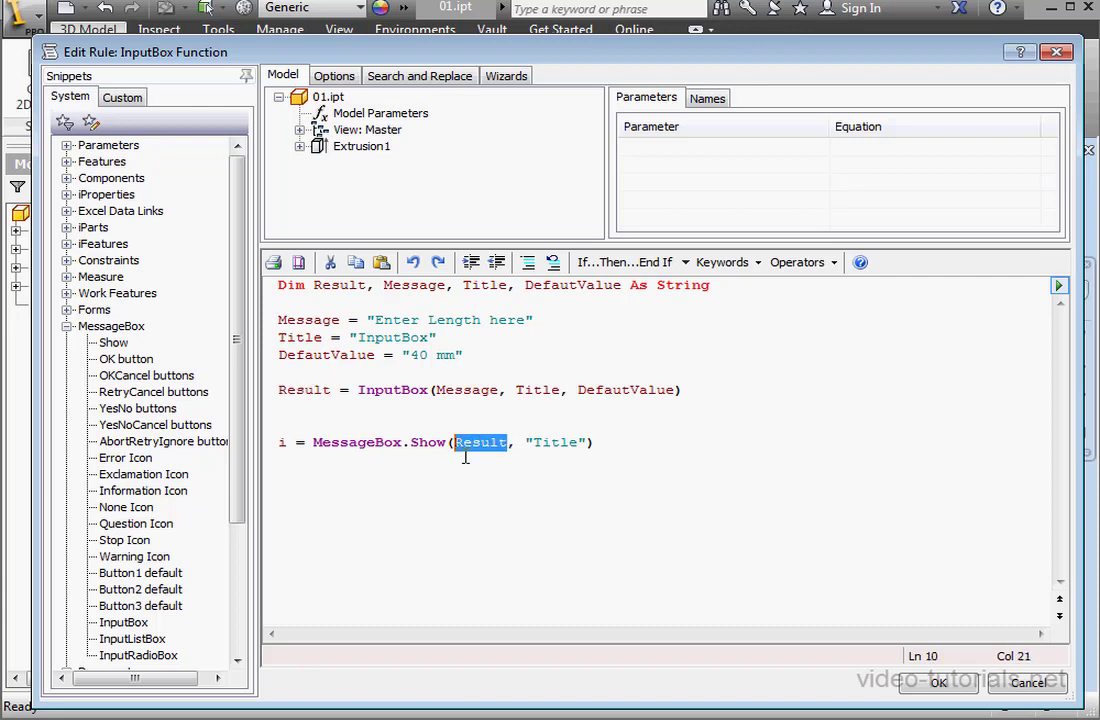
pyautogui.moveTo(504, 500)
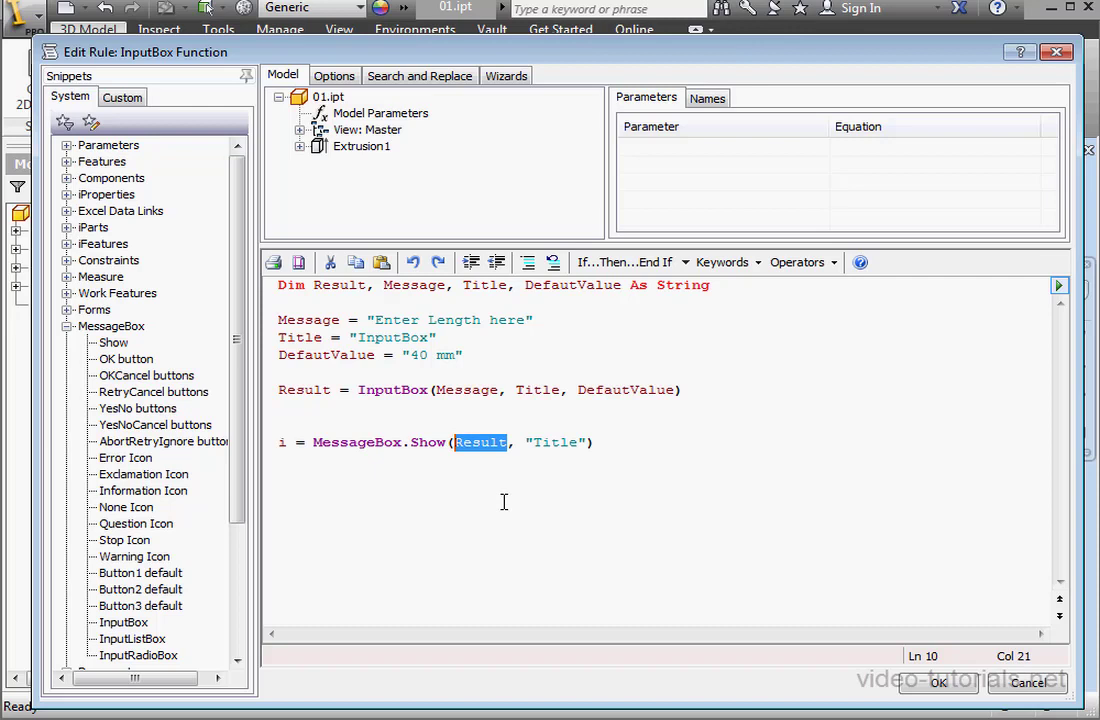
# Step: Run the rule, enter 60 mm in the InputBox and dismiss the message echoing 60 mm
pyautogui.click(936, 682)
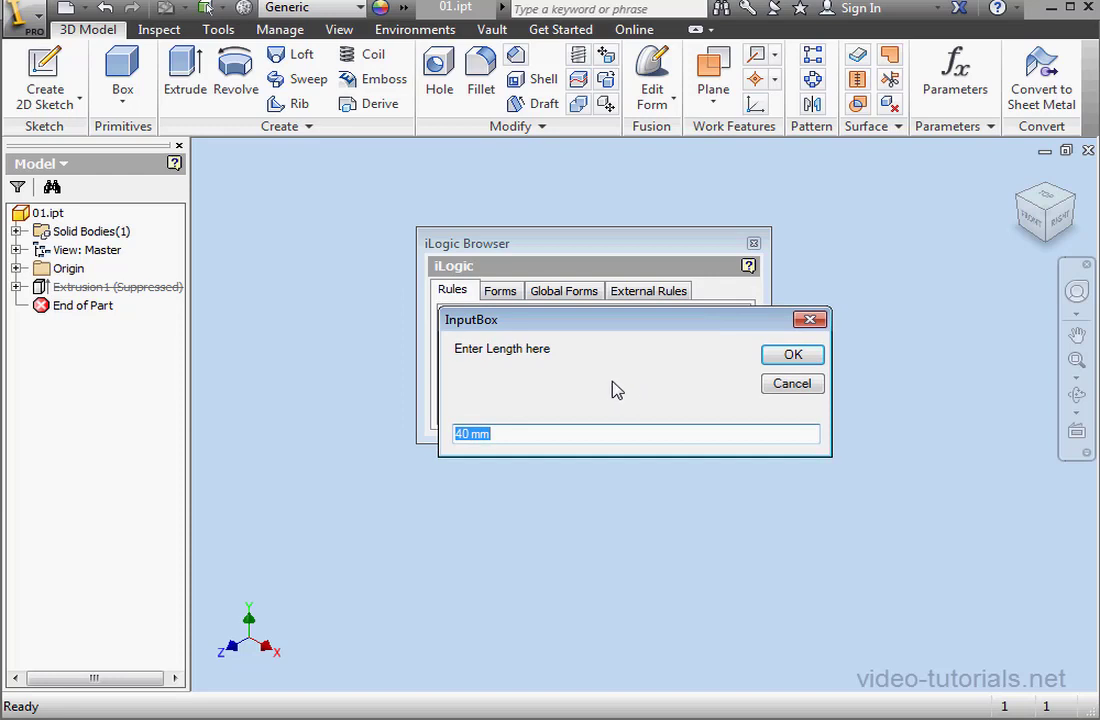
pyautogui.moveTo(508, 364)
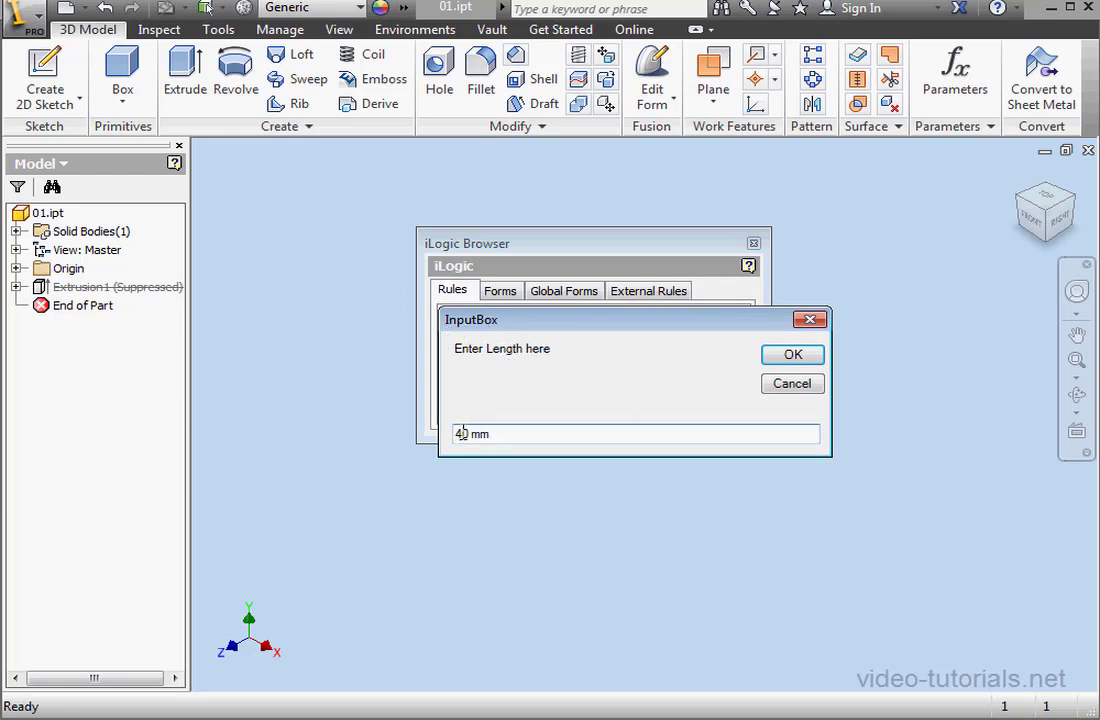
pyautogui.write('60 mm')
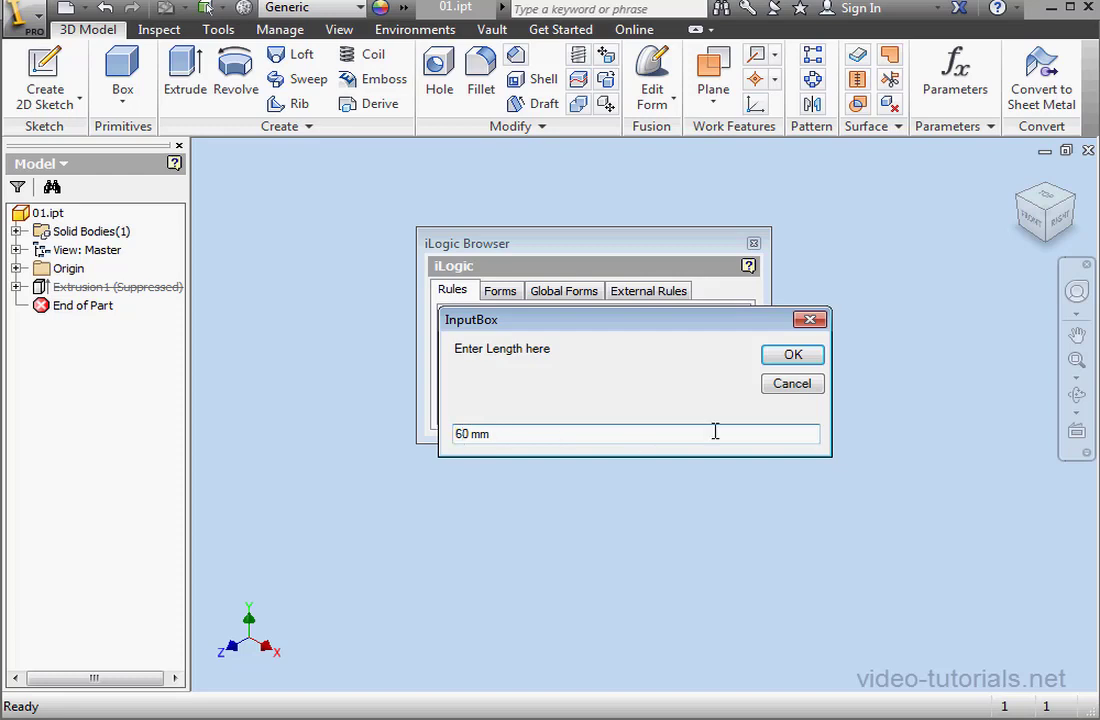
pyautogui.click(792, 354)
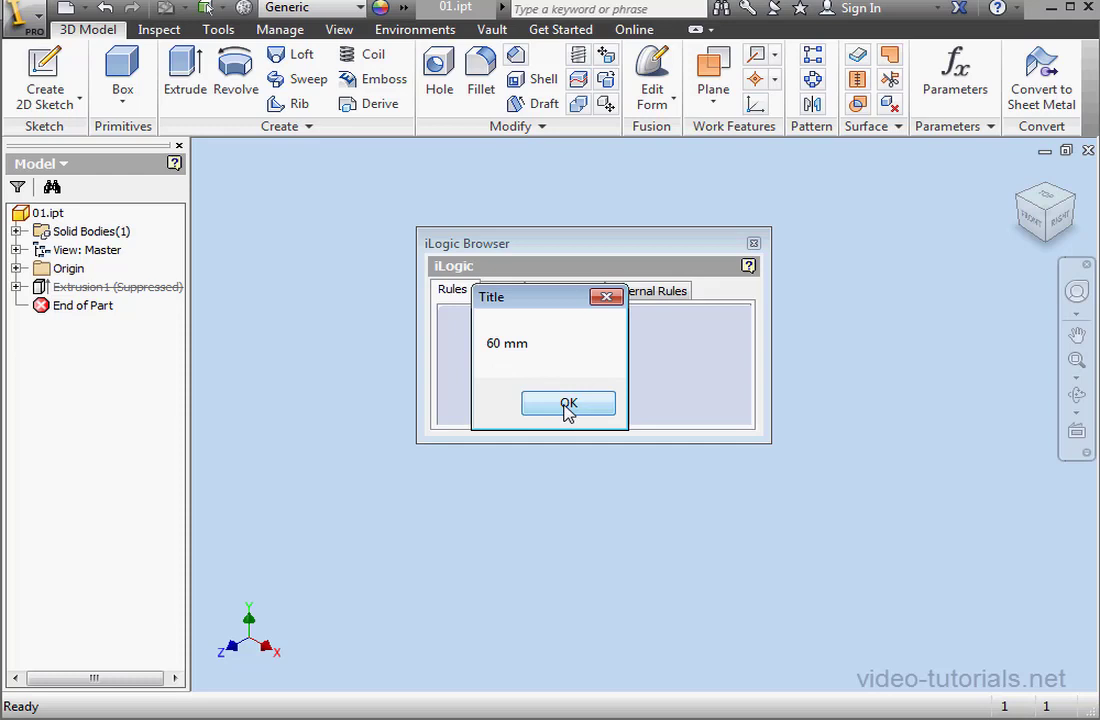
pyautogui.click(568, 404)
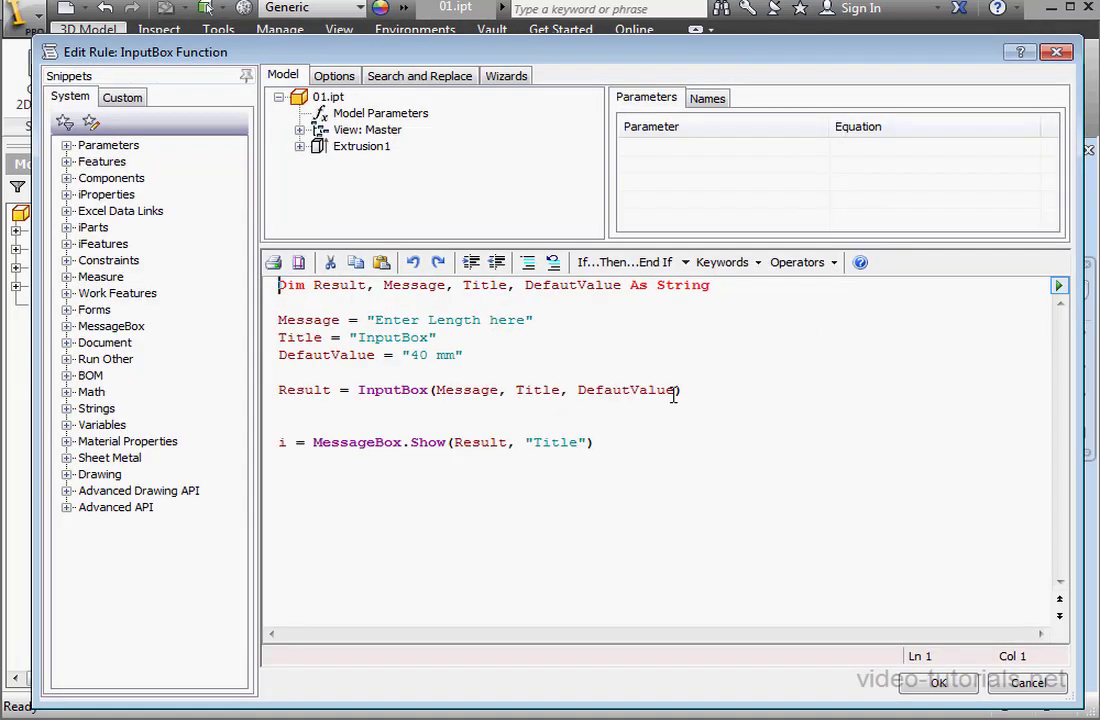
# Step: Add position arguments 100, 100 after DefaultValue in the InputBox call
pyautogui.write(',')
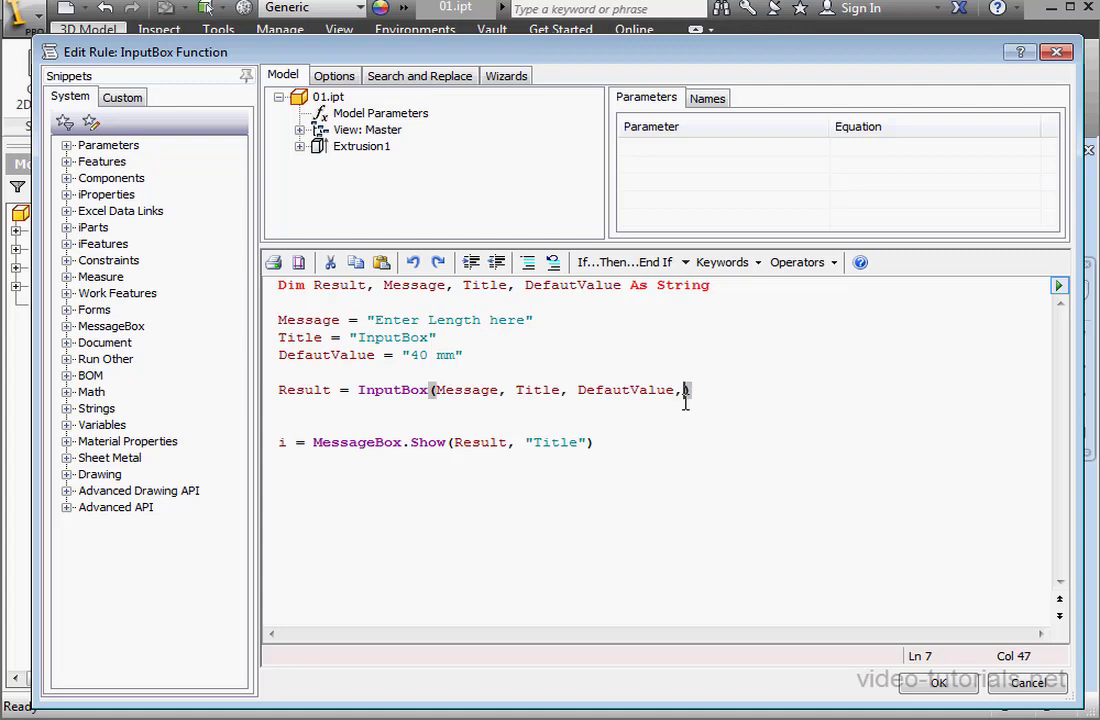
pyautogui.write('100')
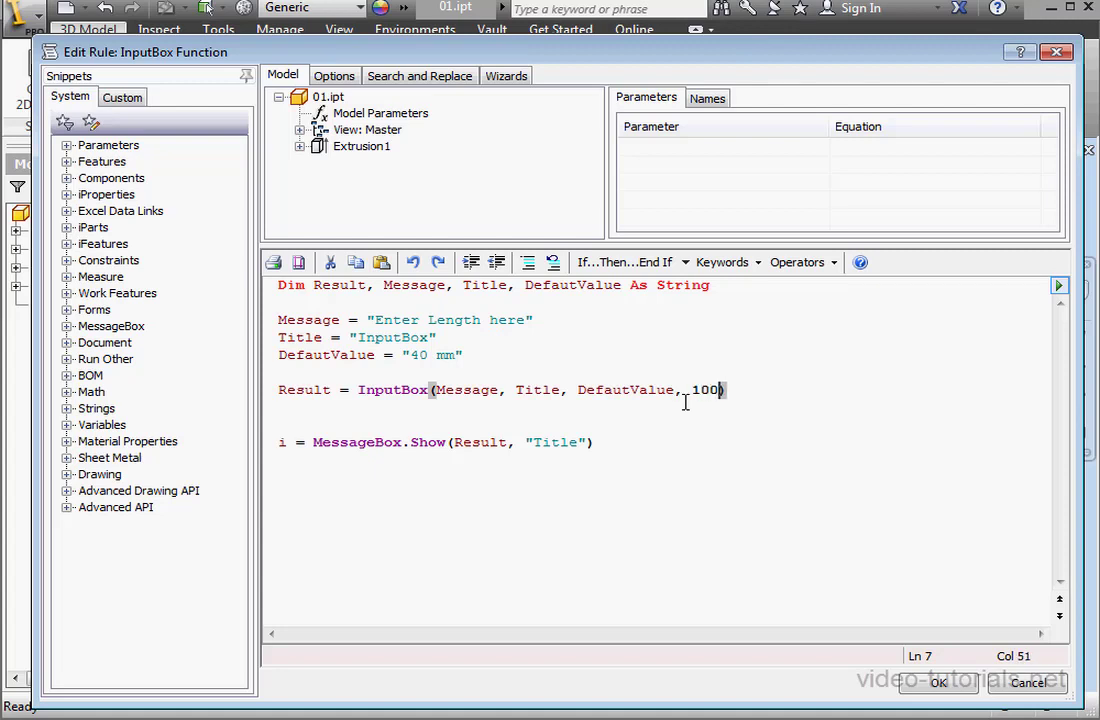
pyautogui.write(', 10')
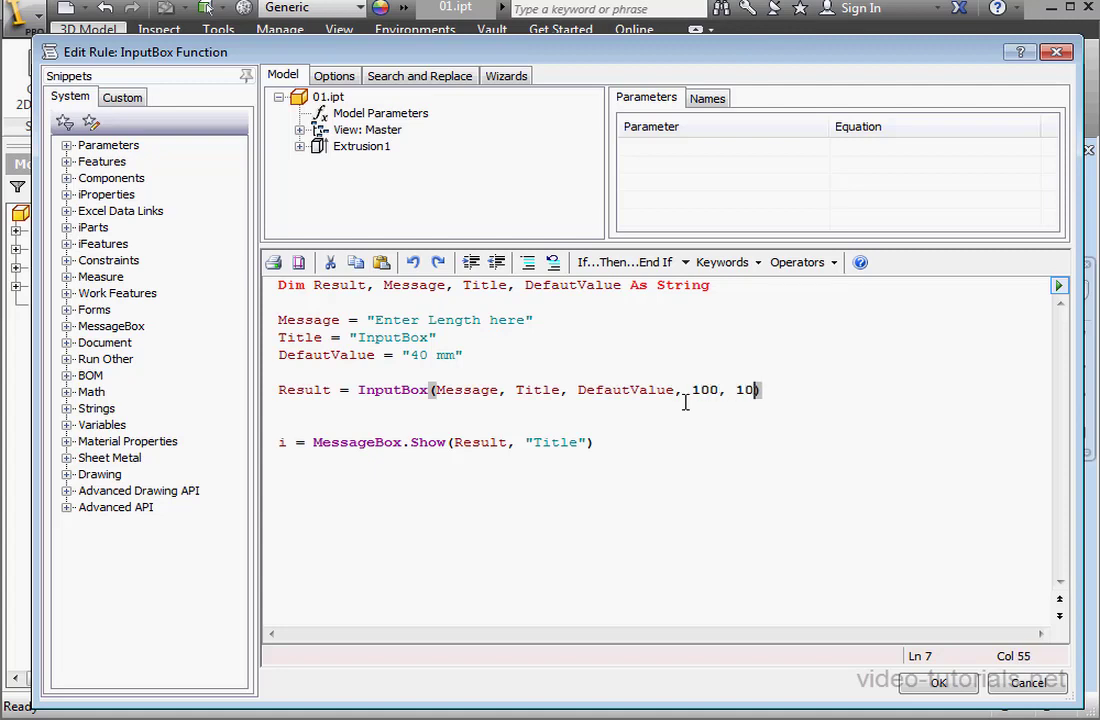
pyautogui.write('0')
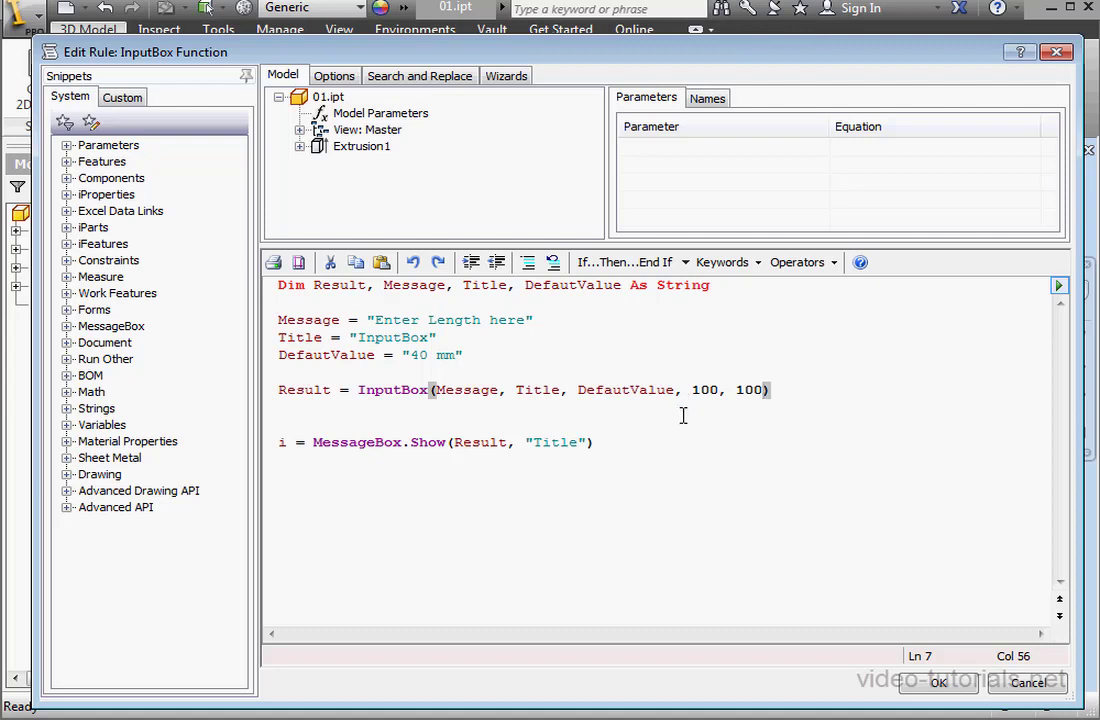
pyautogui.moveTo(688, 424)
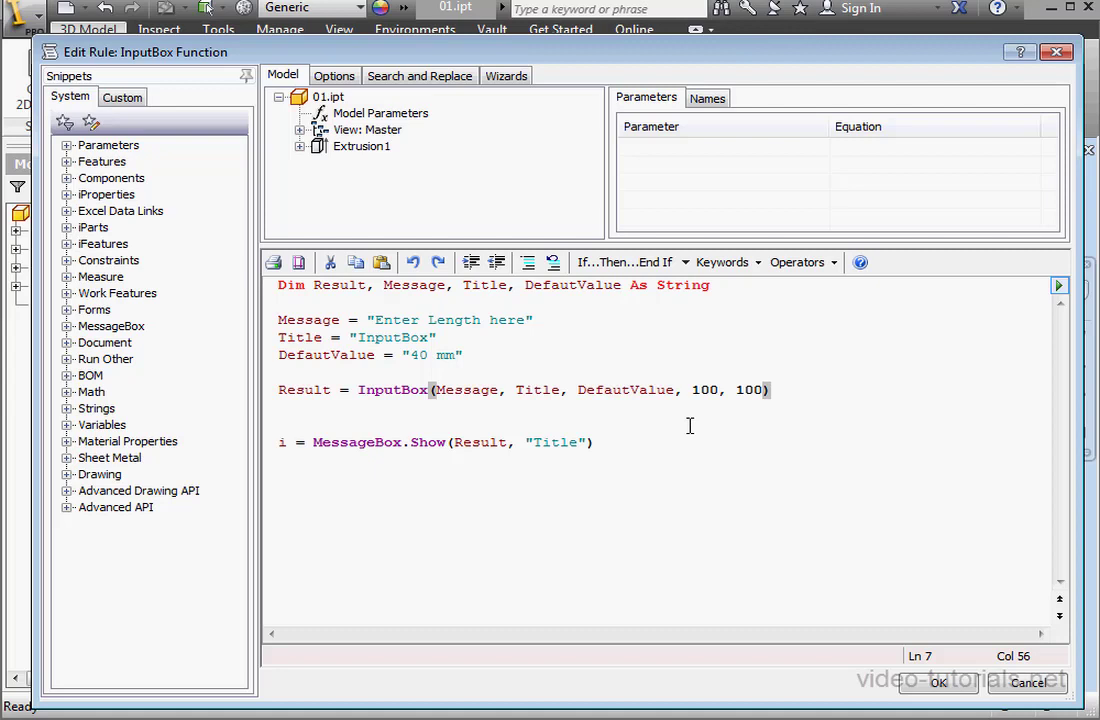
pyautogui.moveTo(710, 436)
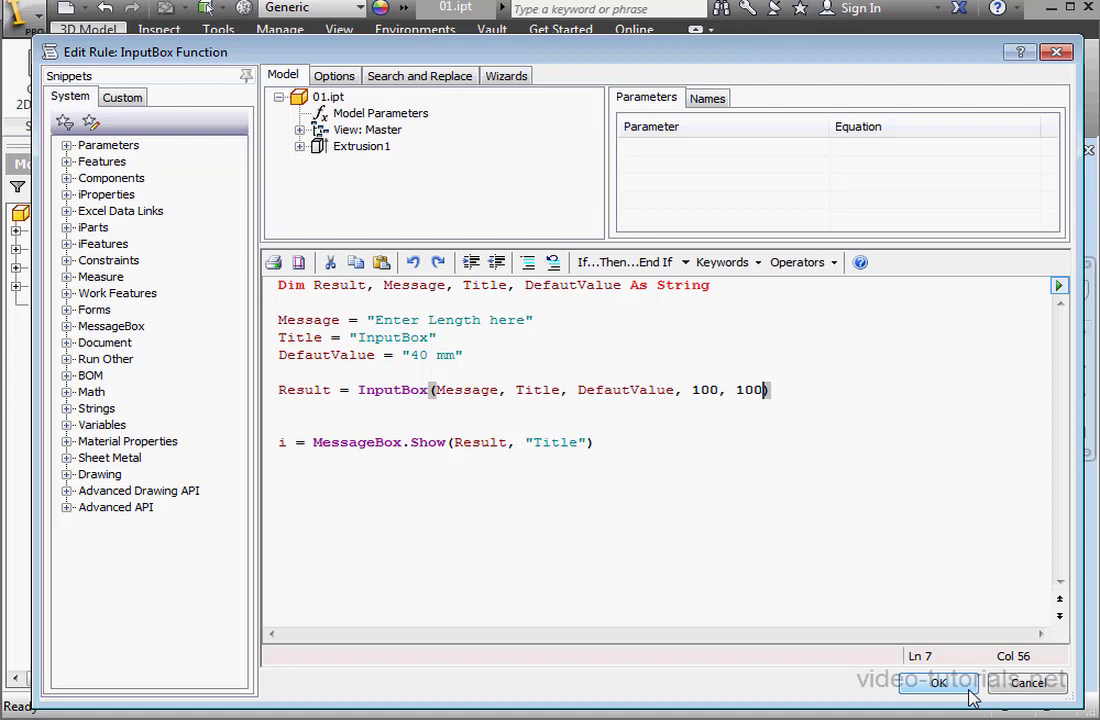
# Step: Run the rule, accept the default 40 mm in the repositioned prompt and dismiss the echoed message
pyautogui.click(936, 684)
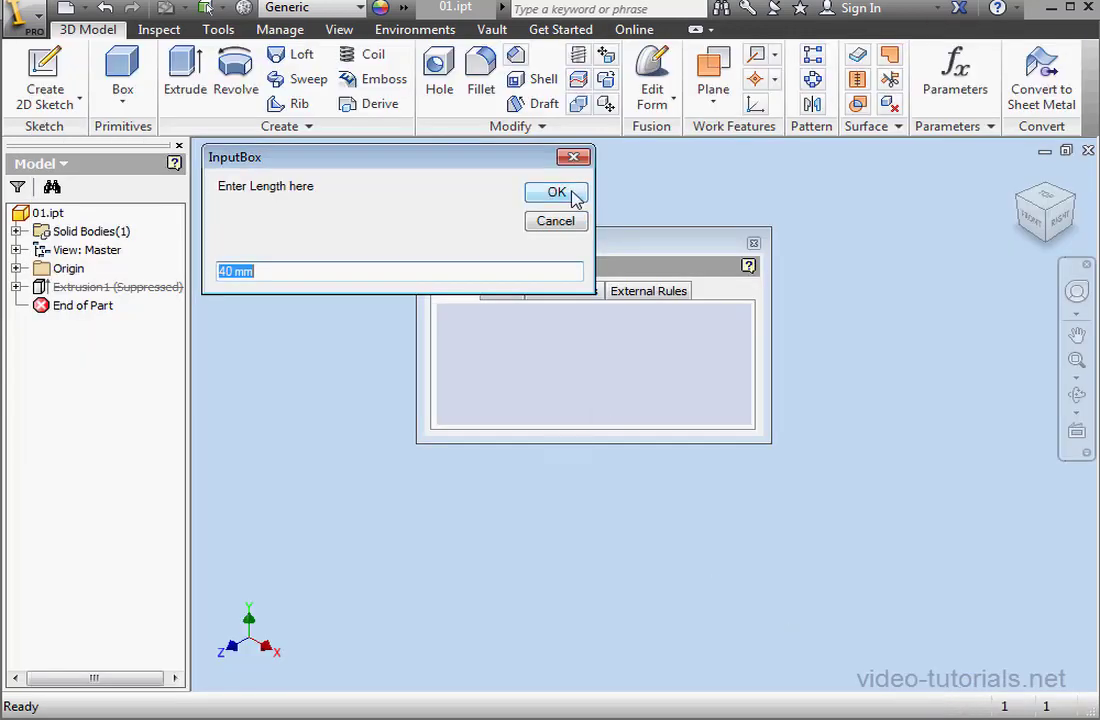
pyautogui.click(556, 192)
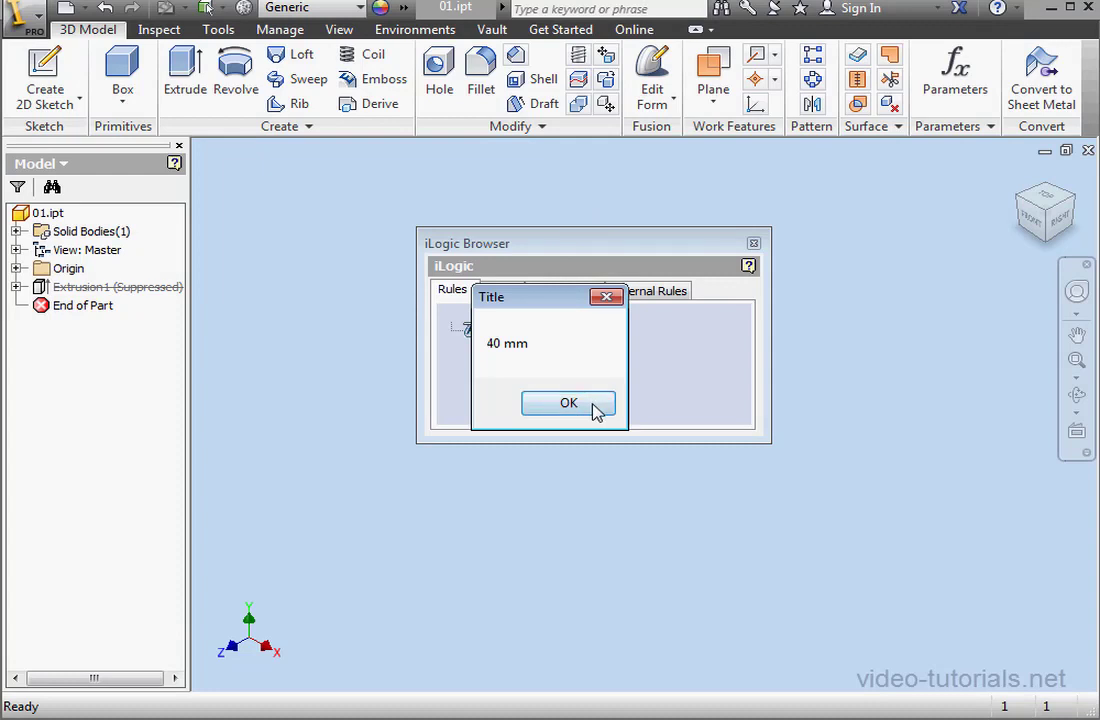
pyautogui.click(568, 402)
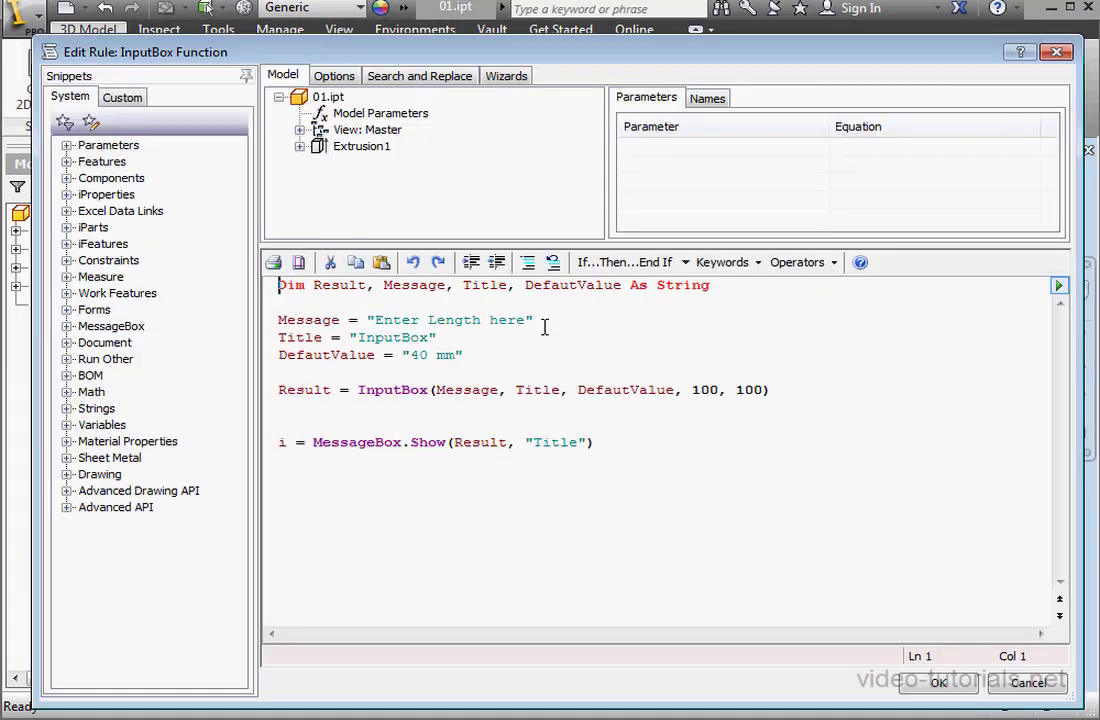
# Step: Close the InputBox call after Message so the remaining arguments become a comment
pyautogui.click(502, 390)
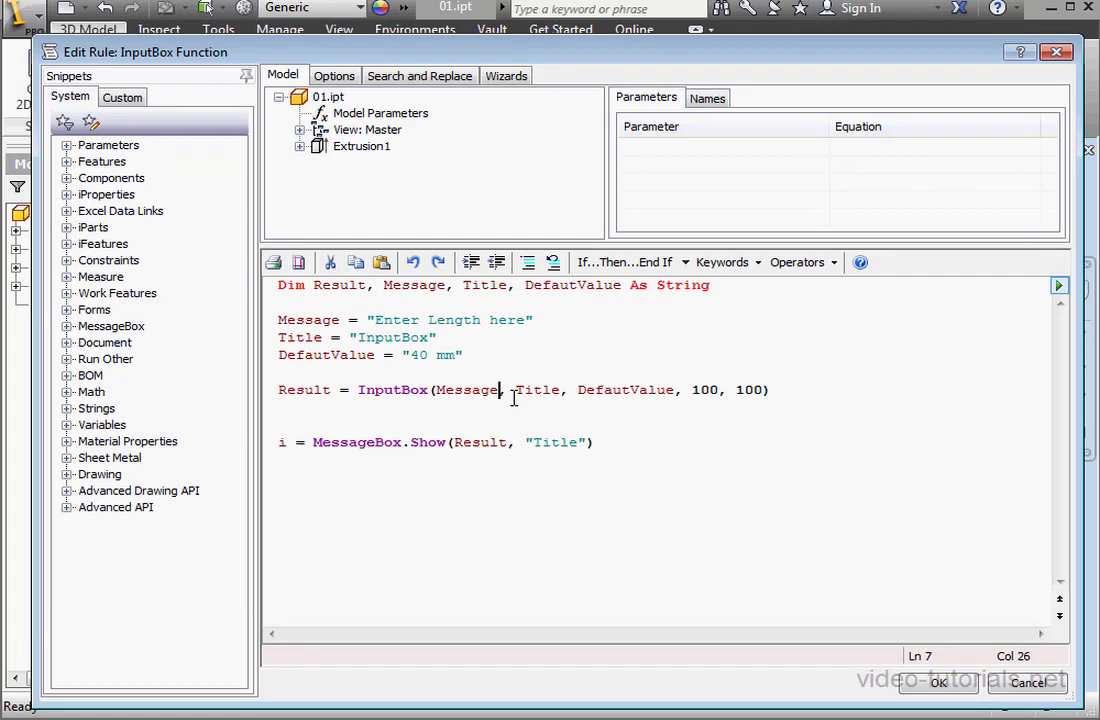
pyautogui.write('0')
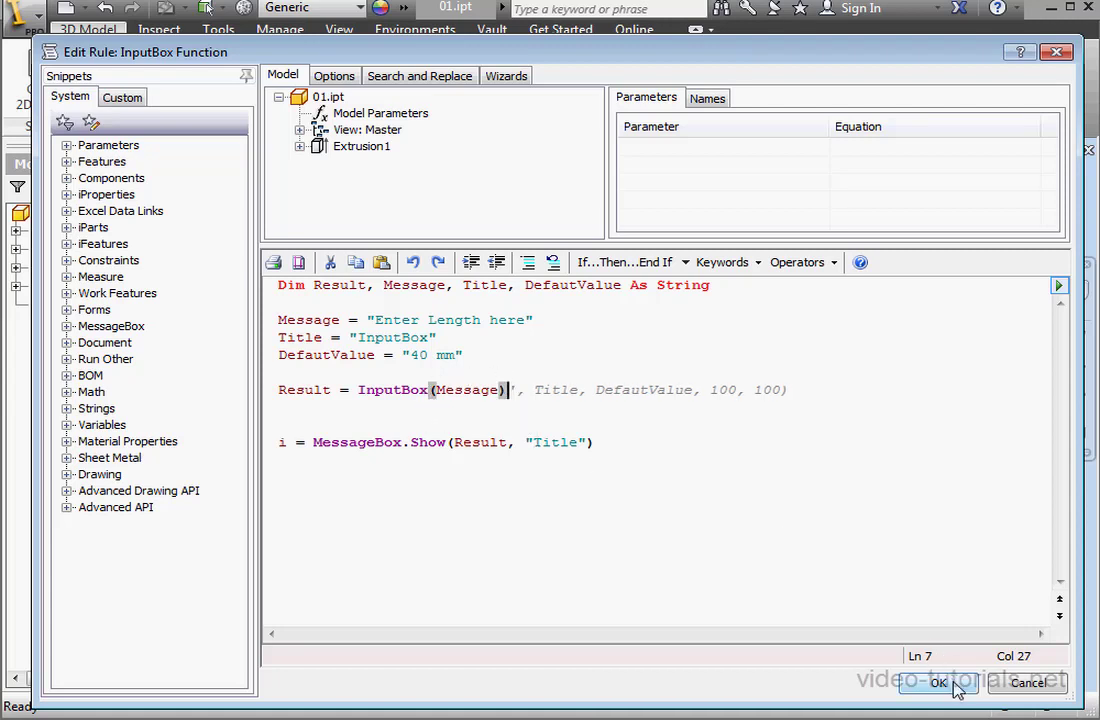
# Step: Run the message-only rule and answer its untitled, empty prompt with 40 mm
pyautogui.click(936, 684)
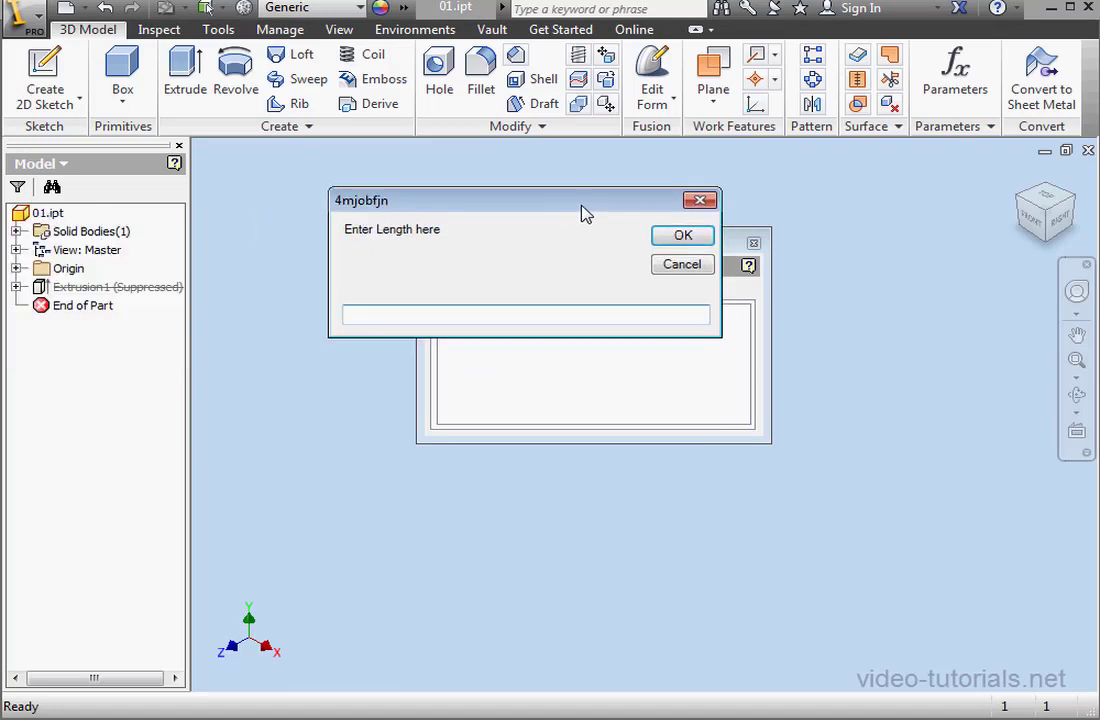
pyautogui.write('40 mm')
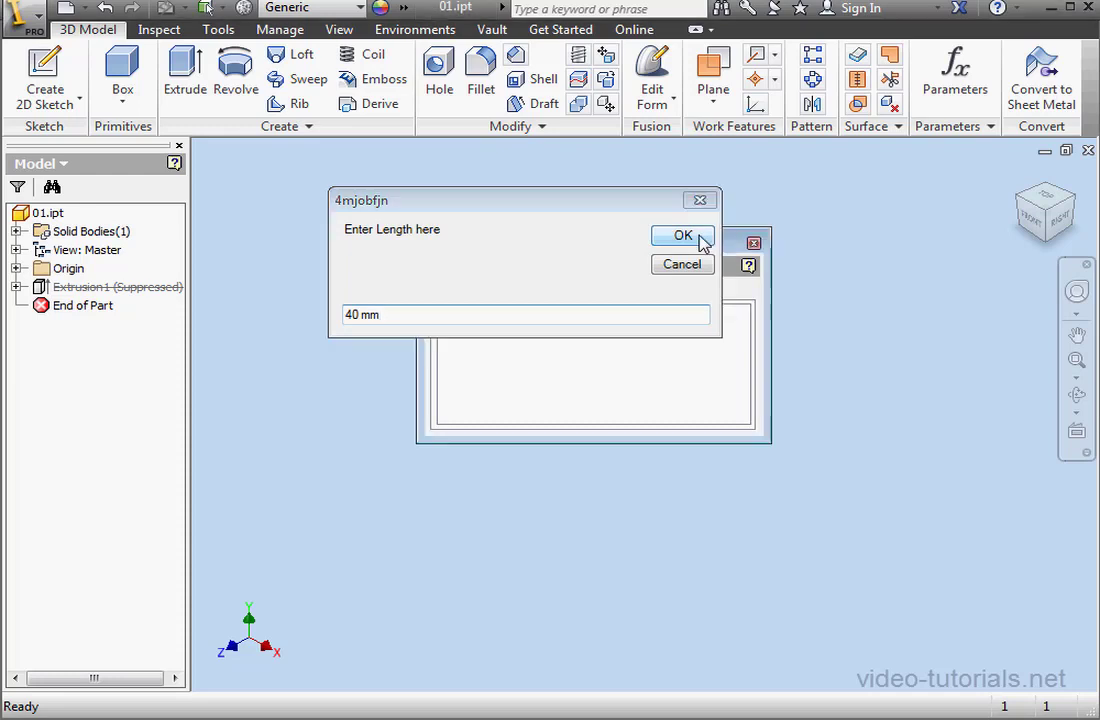
pyautogui.click(682, 236)
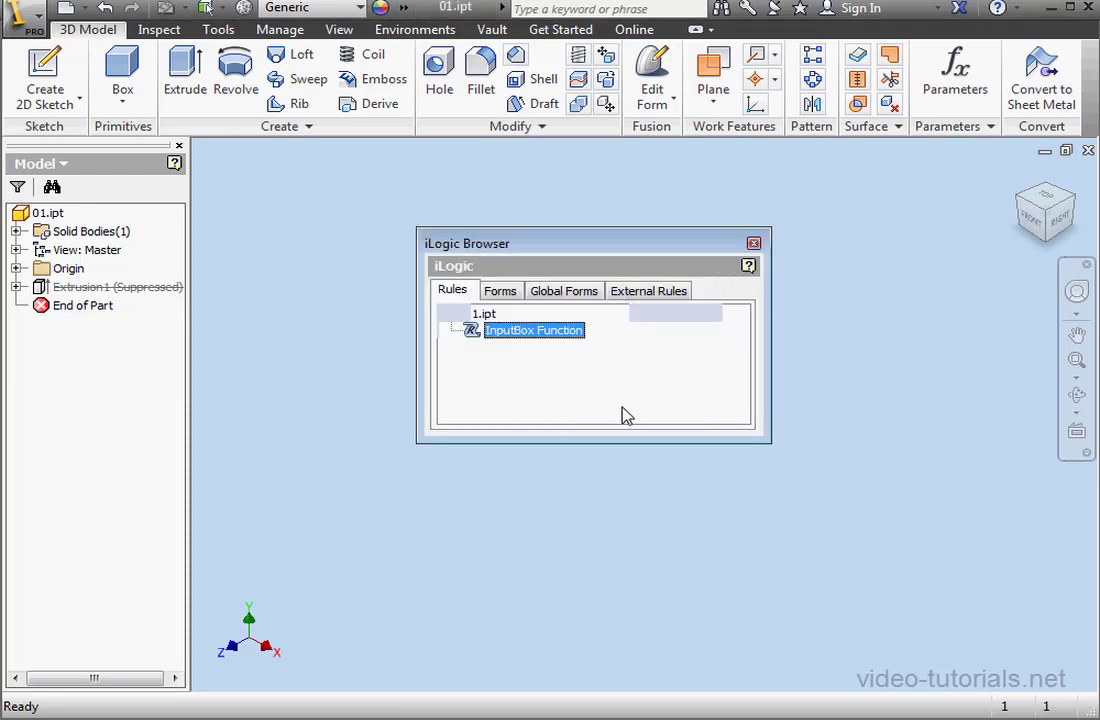